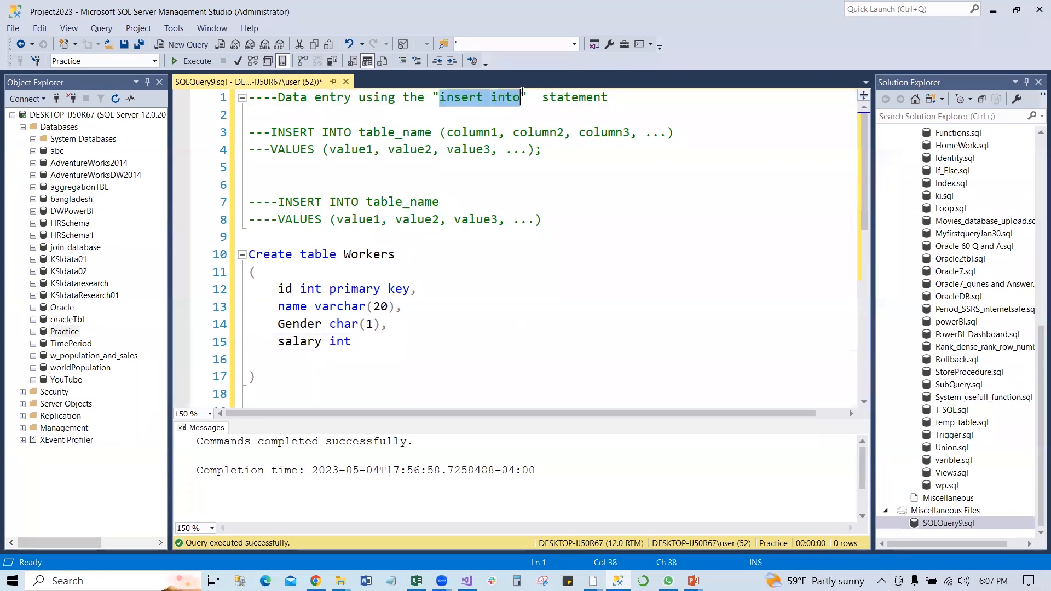
mouse_move(544, 184)
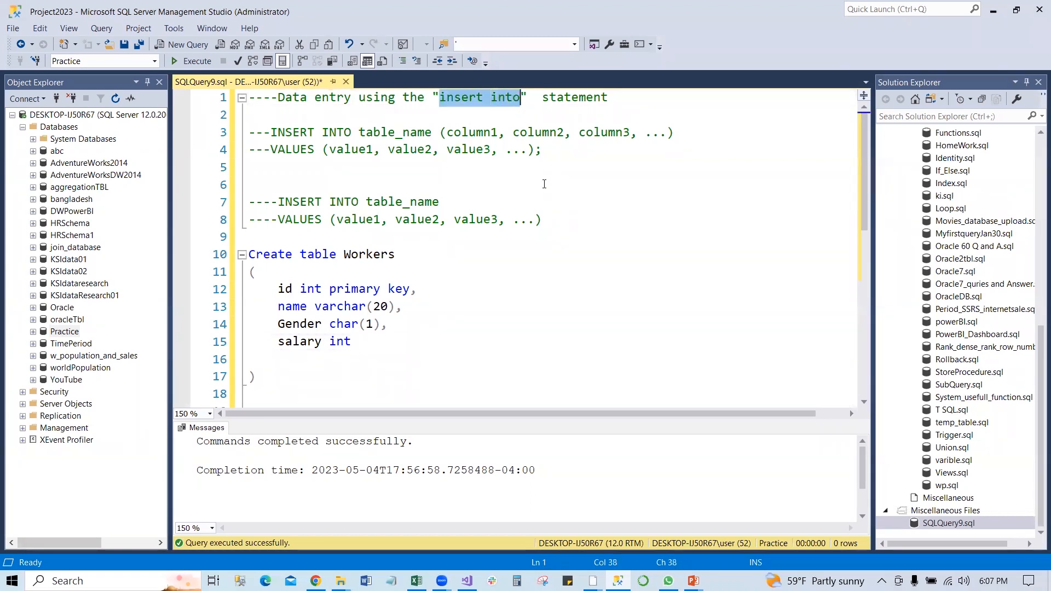
mouse_move(574, 262)
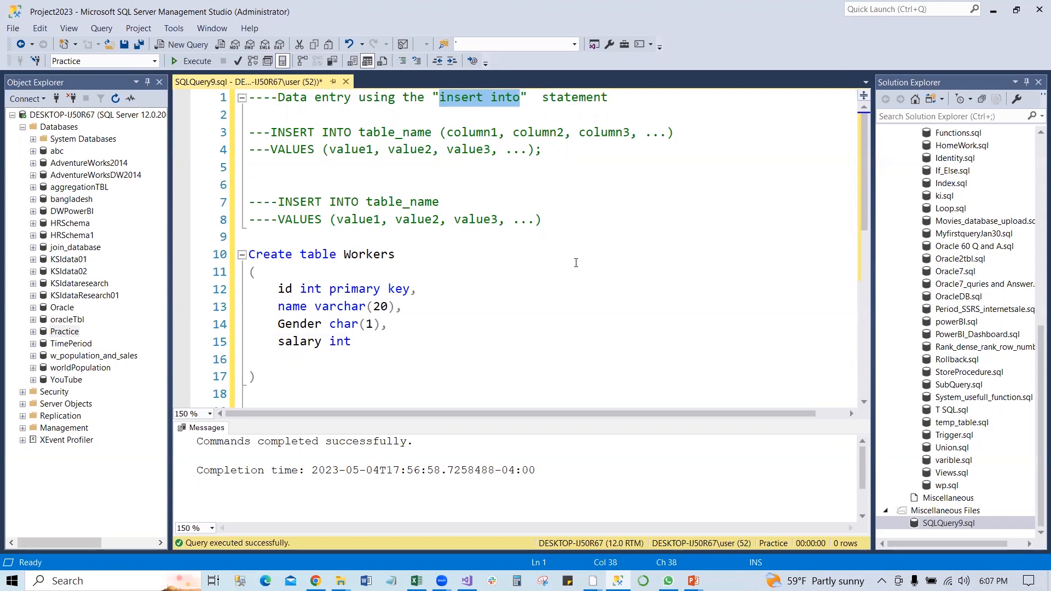
mouse_move(564, 219)
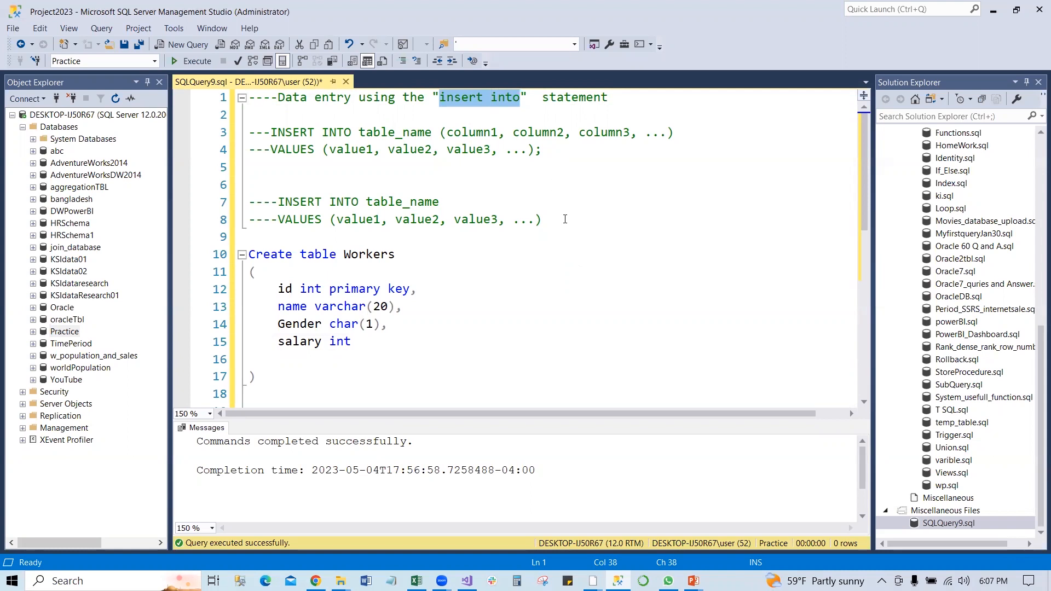
mouse_move(533, 194)
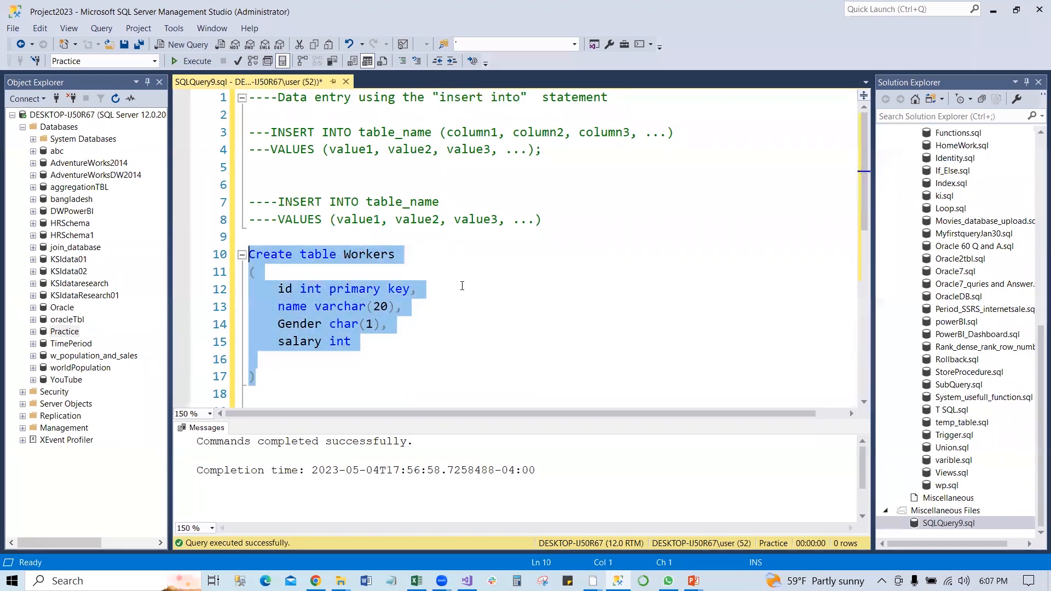
mouse_move(475, 269)
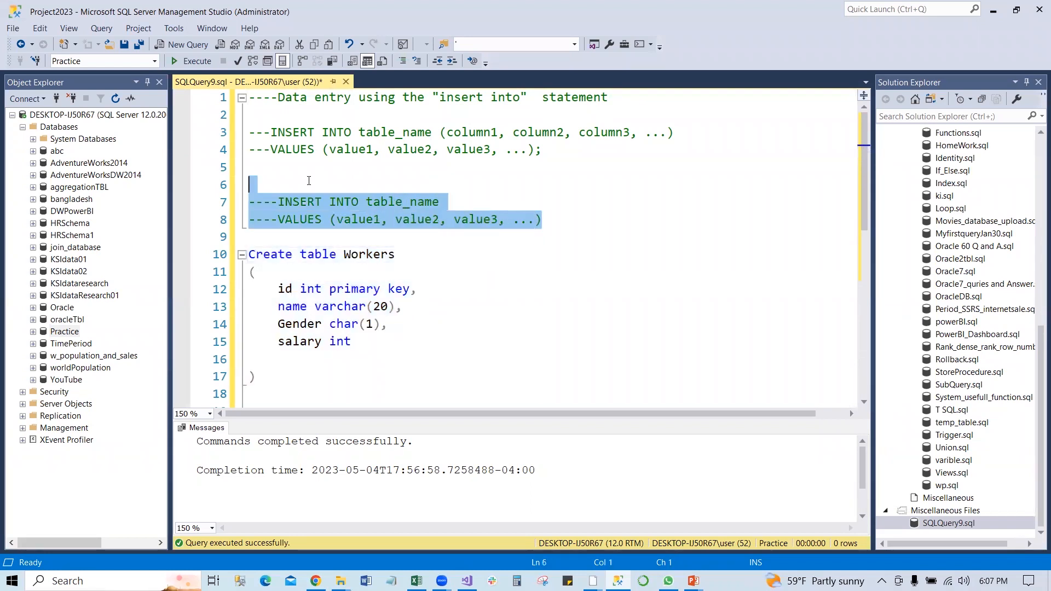
Step: Review the CREATE TABLE template, highlighting the id and name column names
click(588, 219)
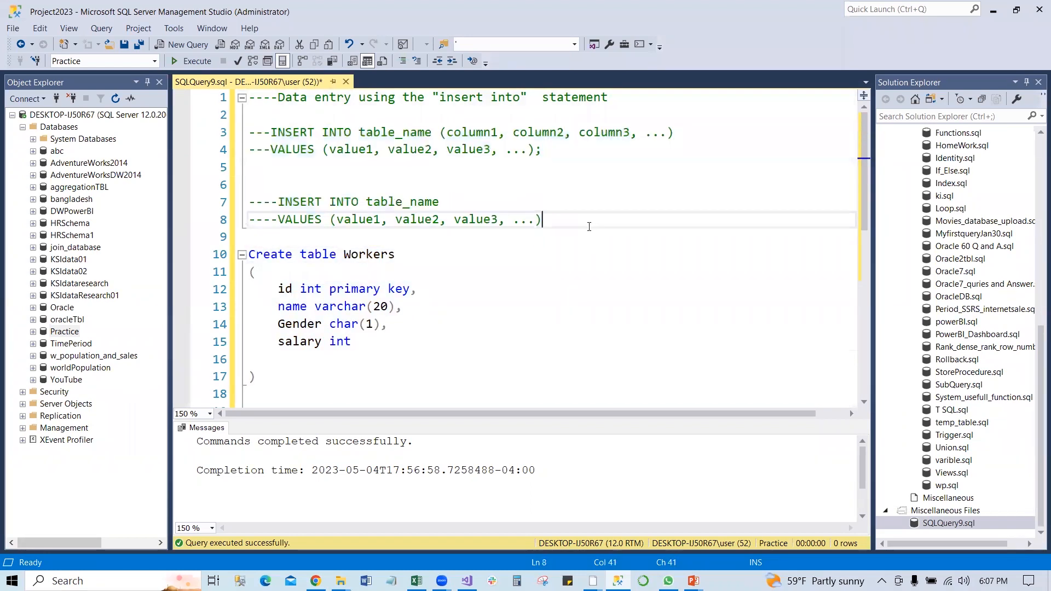
click(440, 132)
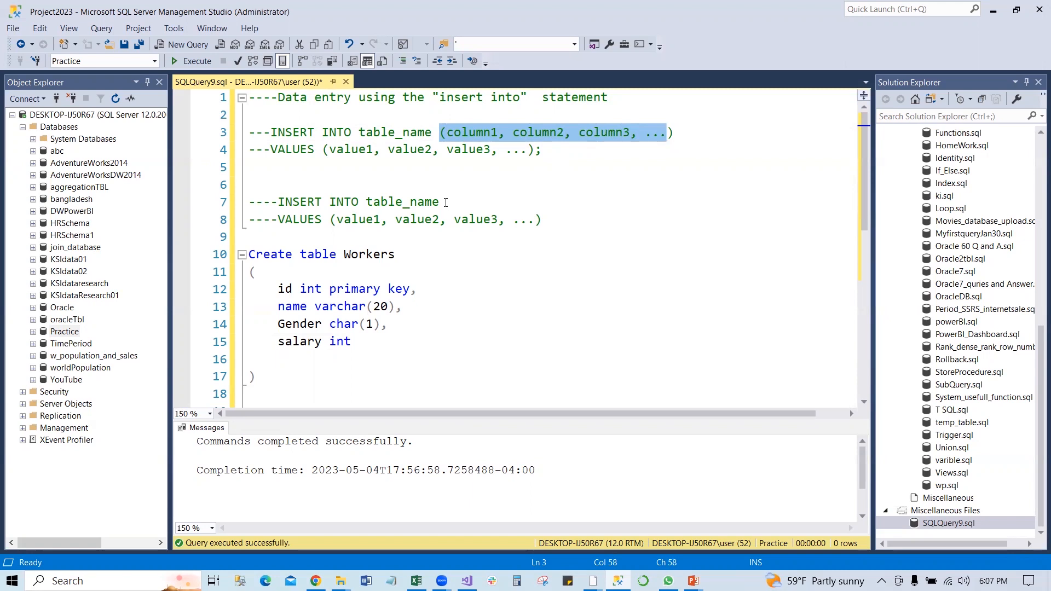
click(440, 202)
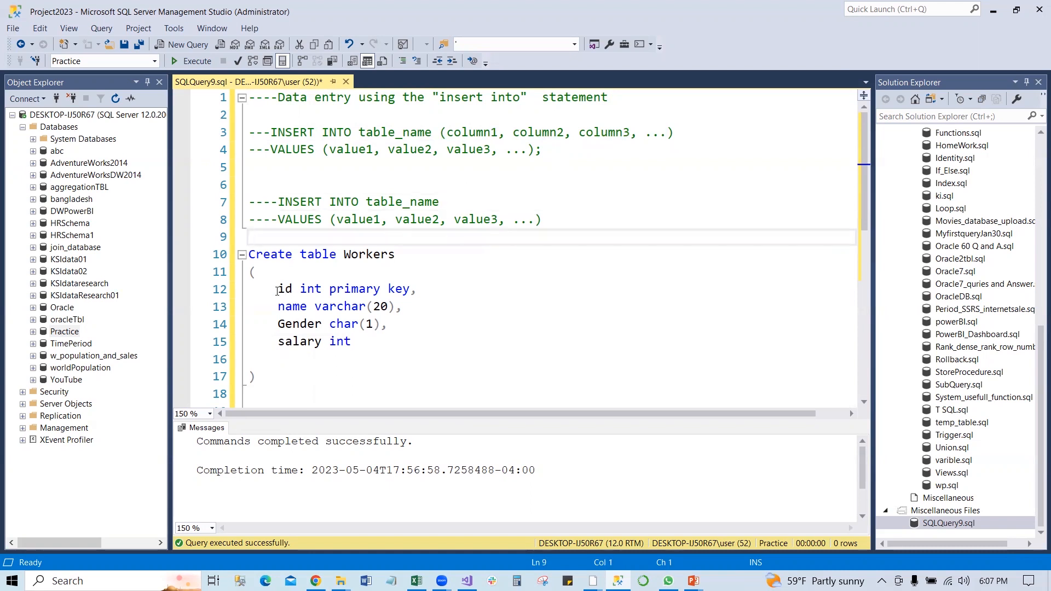
double_click(283, 289)
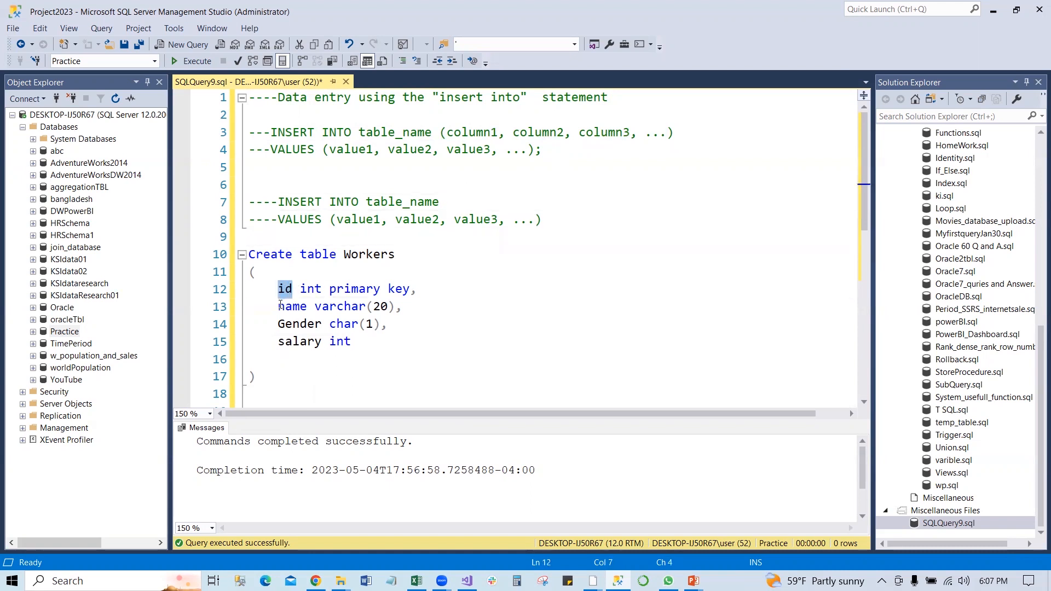
click(277, 306)
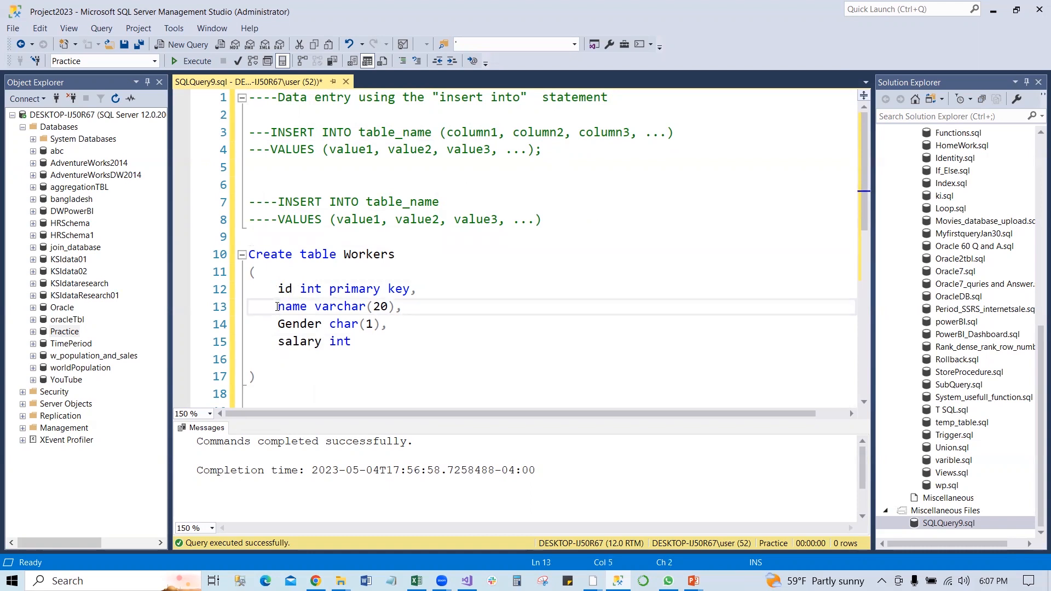
double_click(290, 307)
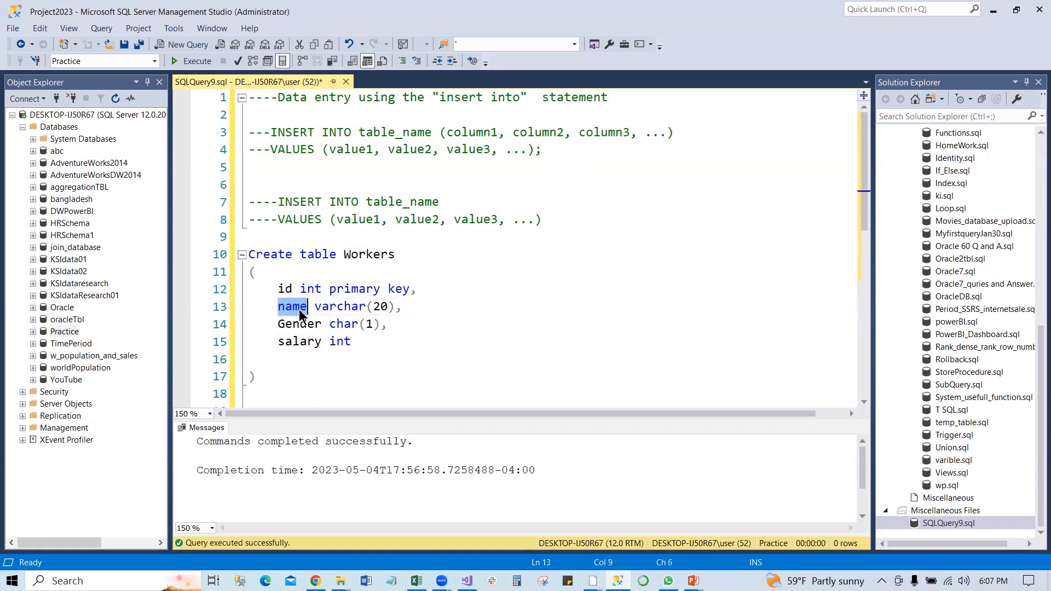
double_click(299, 324)
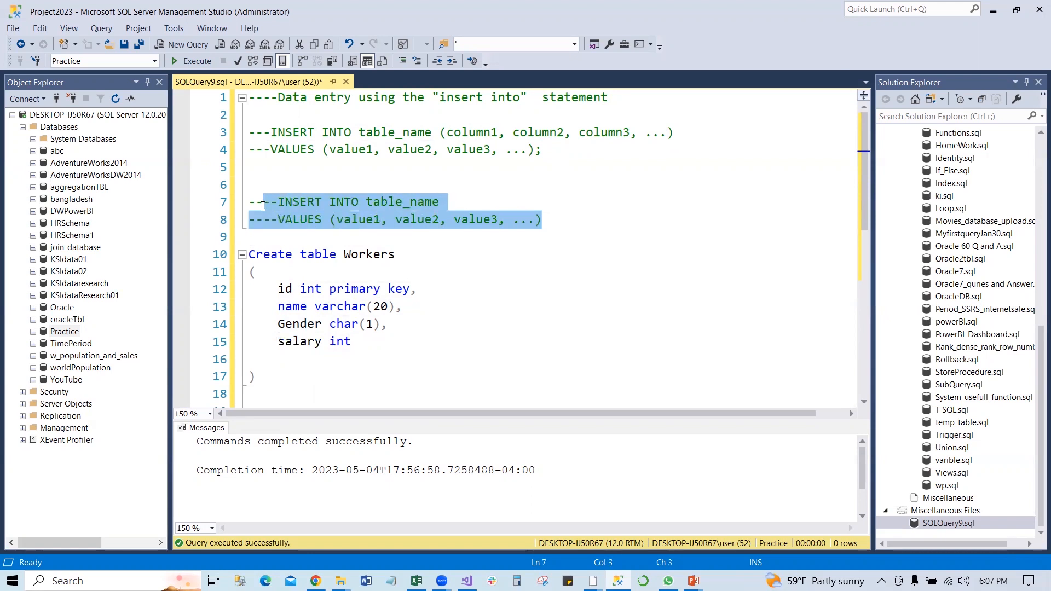
mouse_move(332, 226)
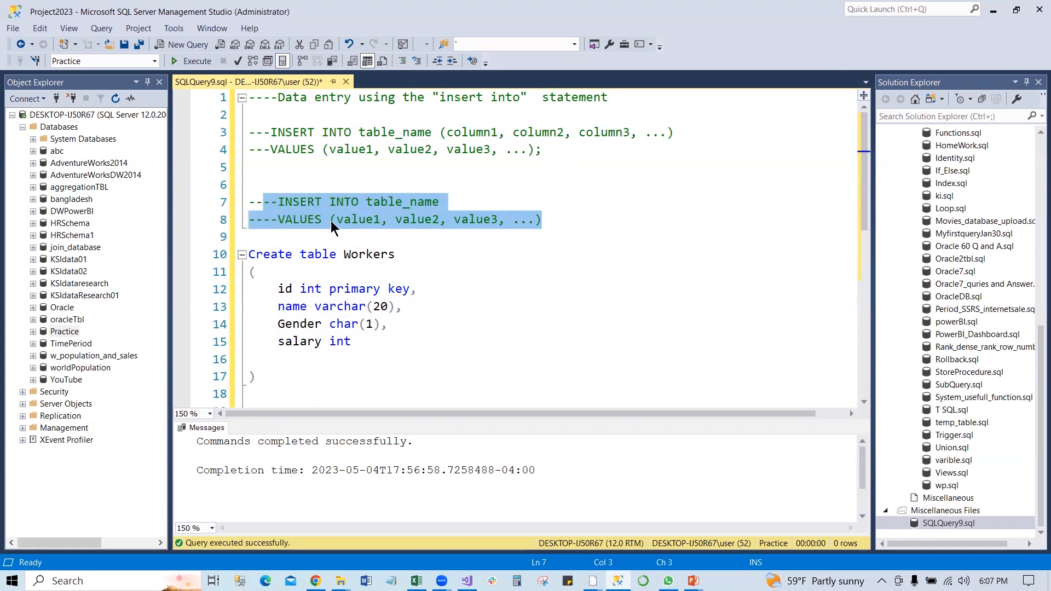
mouse_move(384, 320)
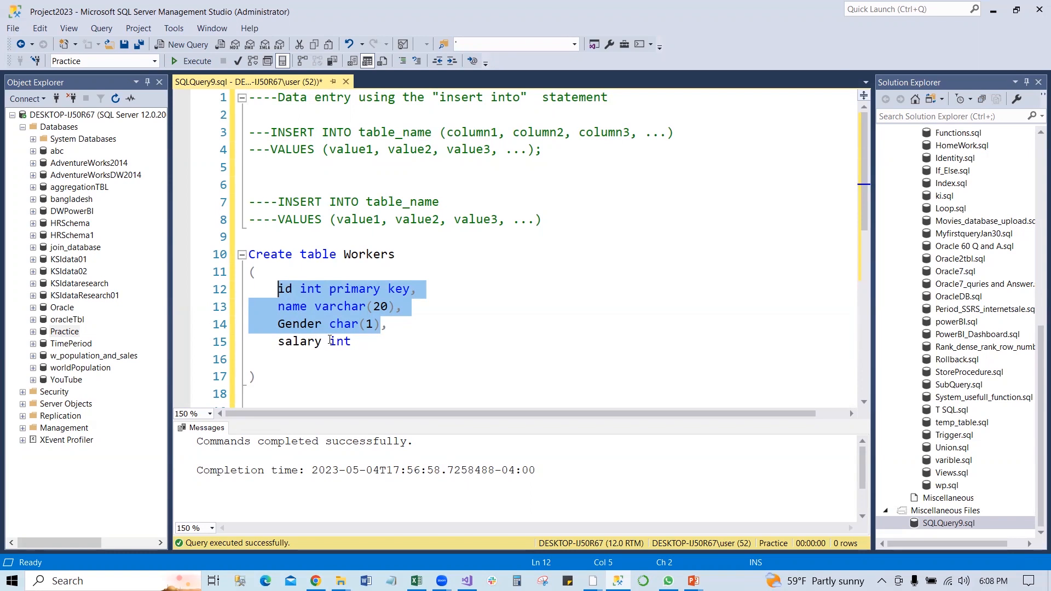
Step: Run SELECT * FROM Workers to show the empty id, name, Gender, salary columns
click(478, 132)
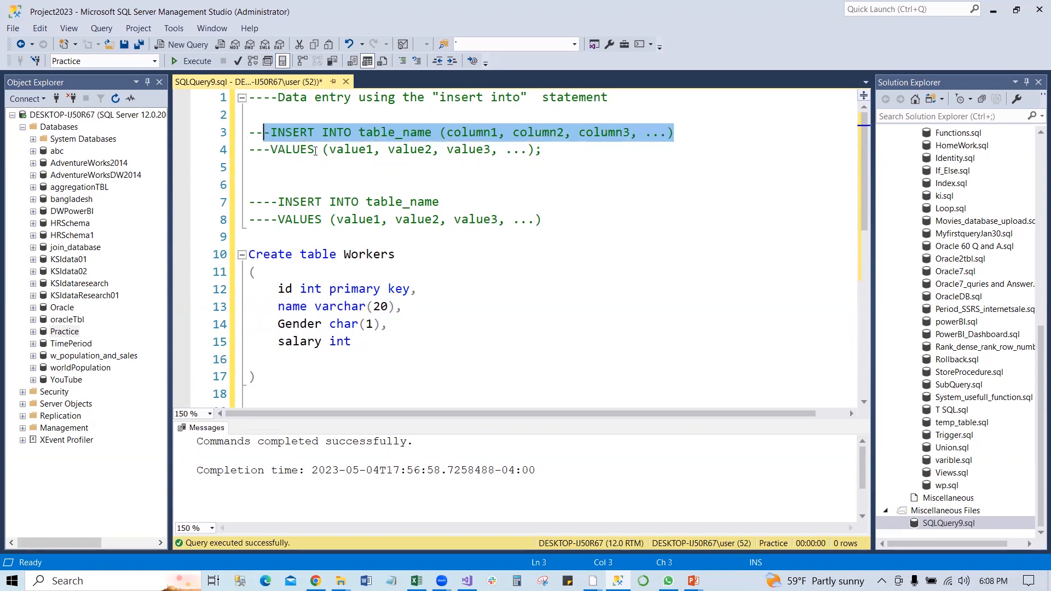
click(438, 202)
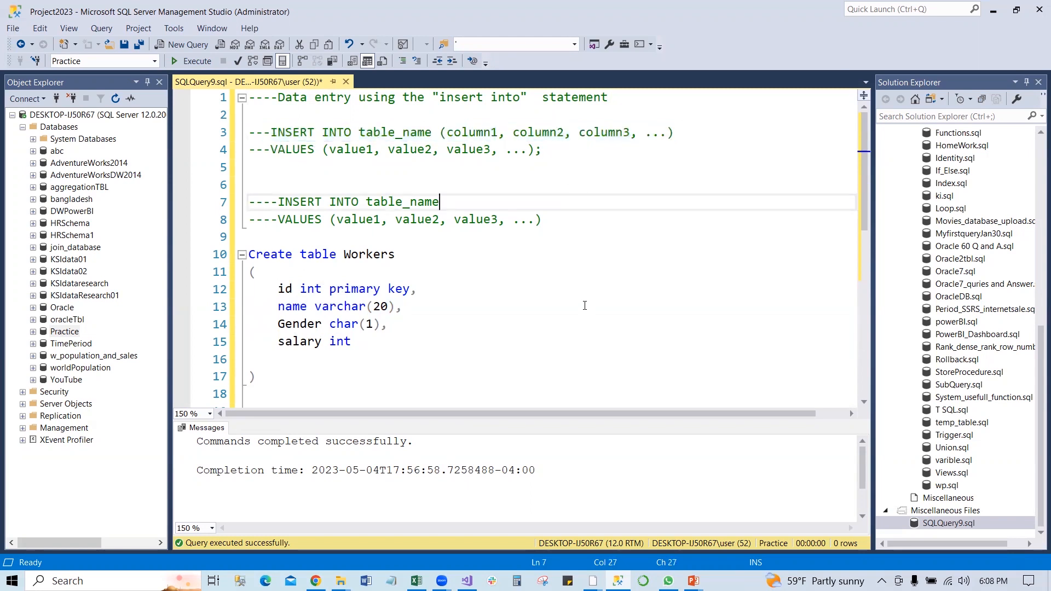
scroll(down, 3)
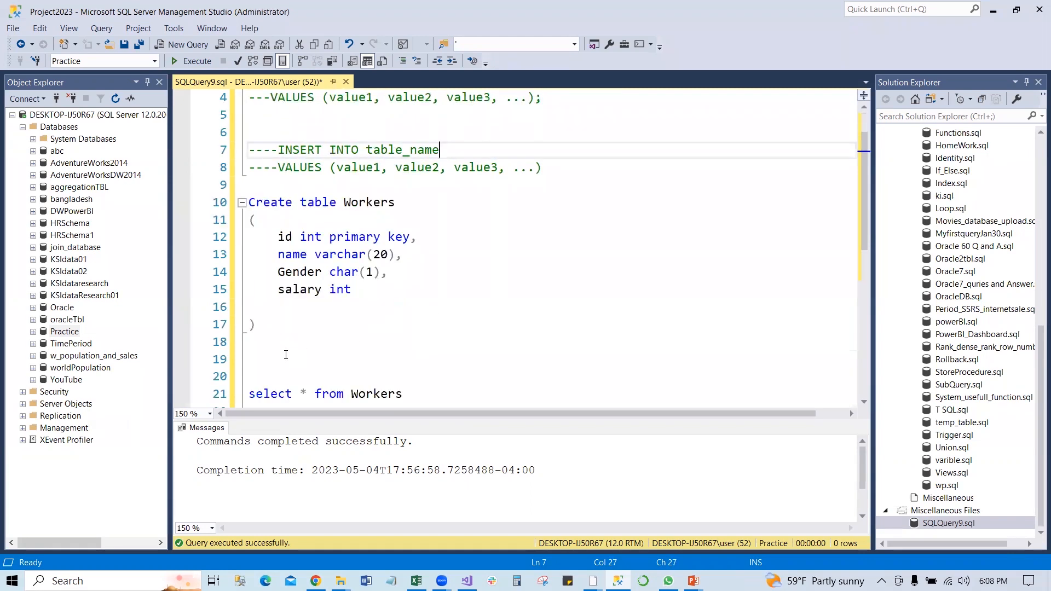
click(269, 342)
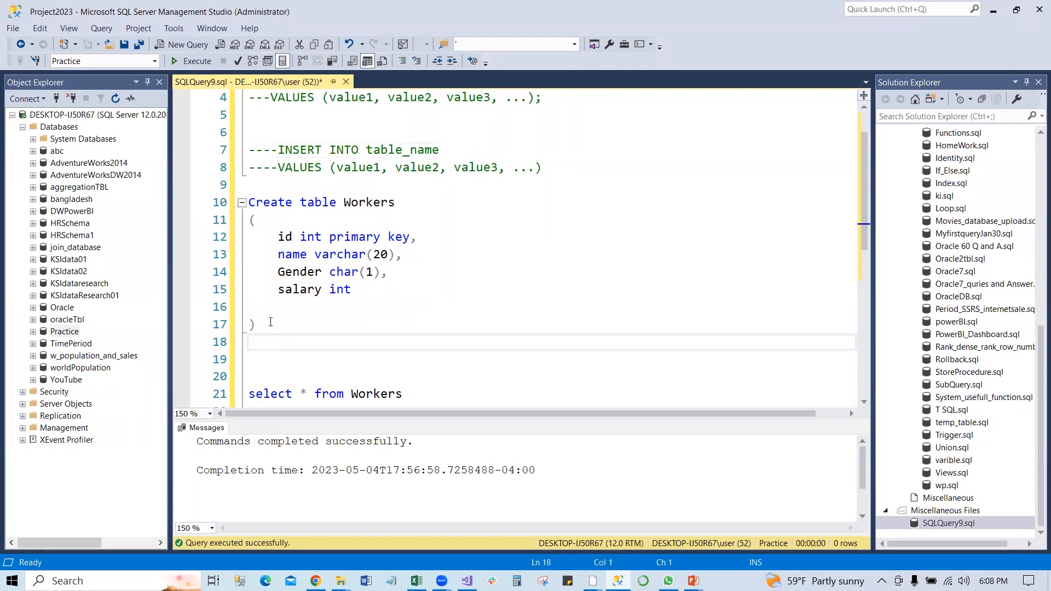
mouse_move(371, 278)
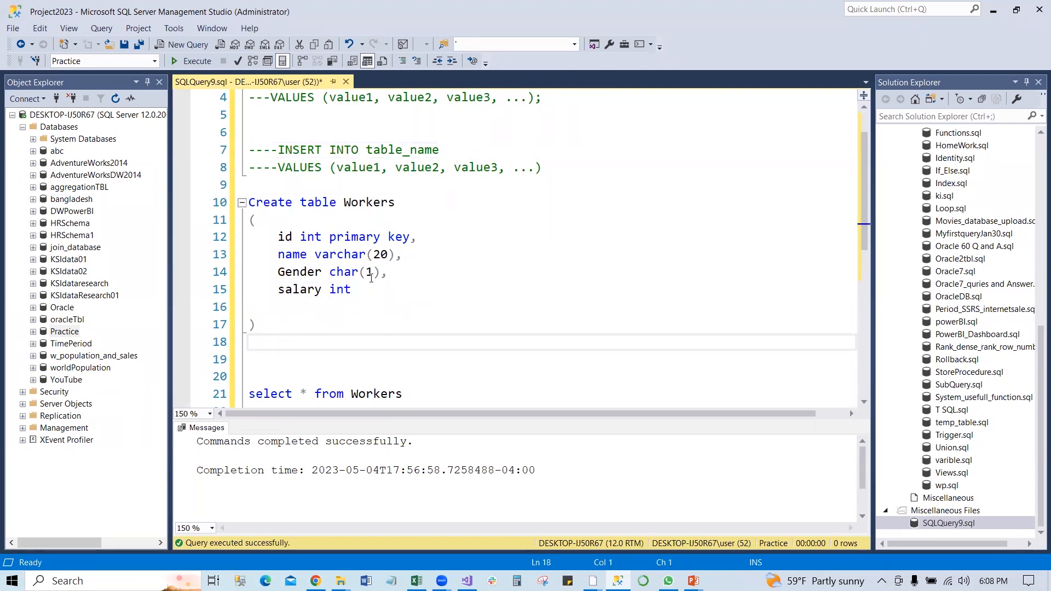
mouse_move(104, 60)
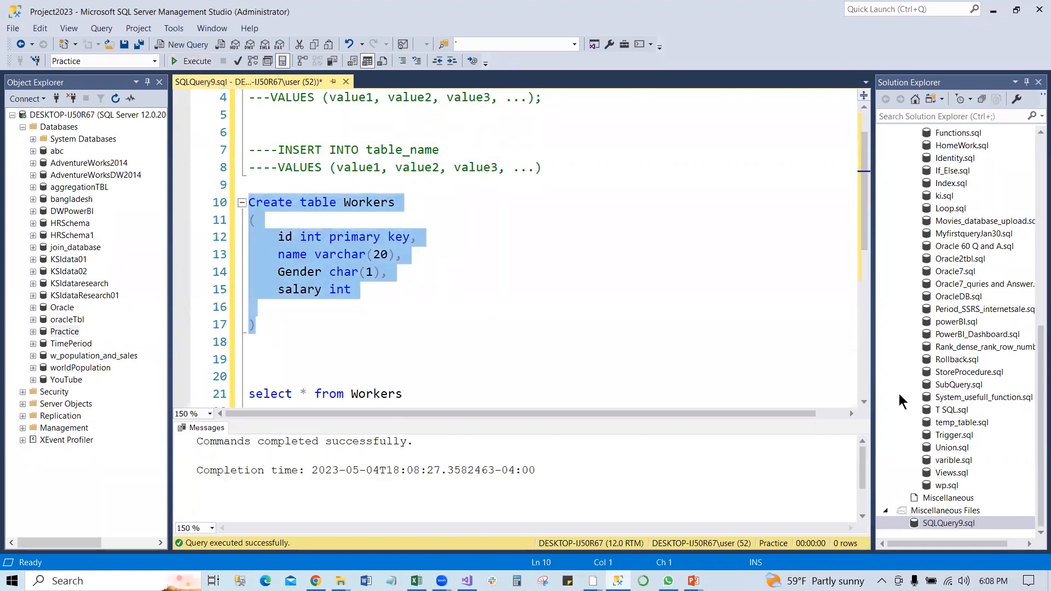
click(387, 219)
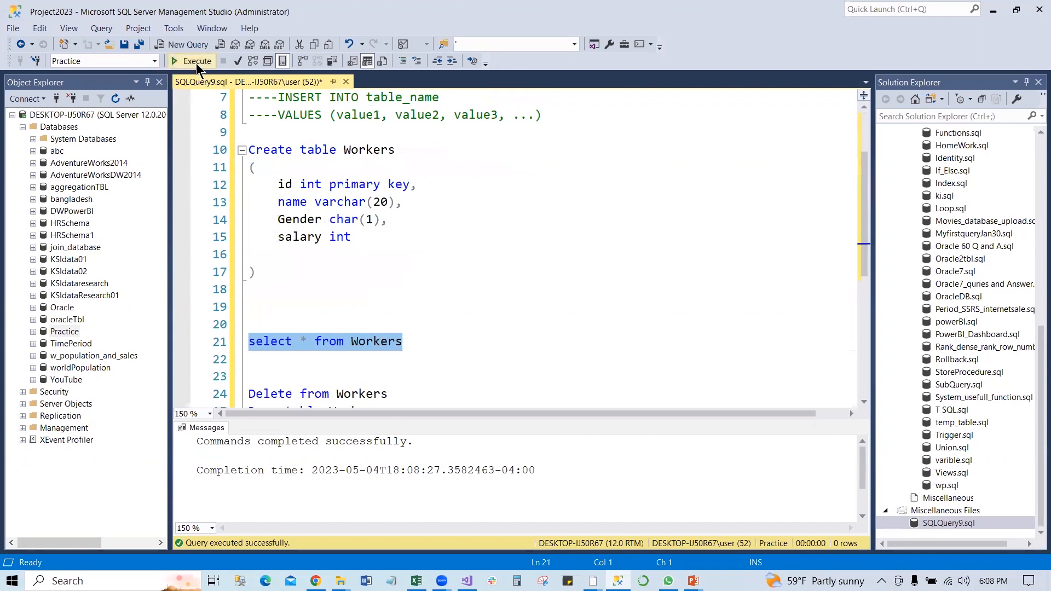
click(197, 60)
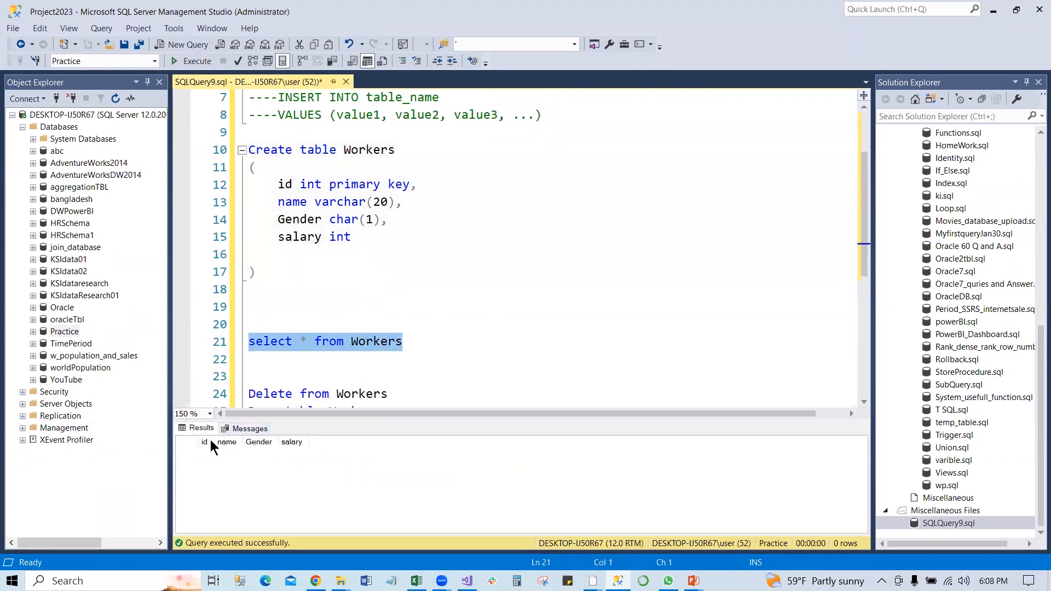
click(413, 307)
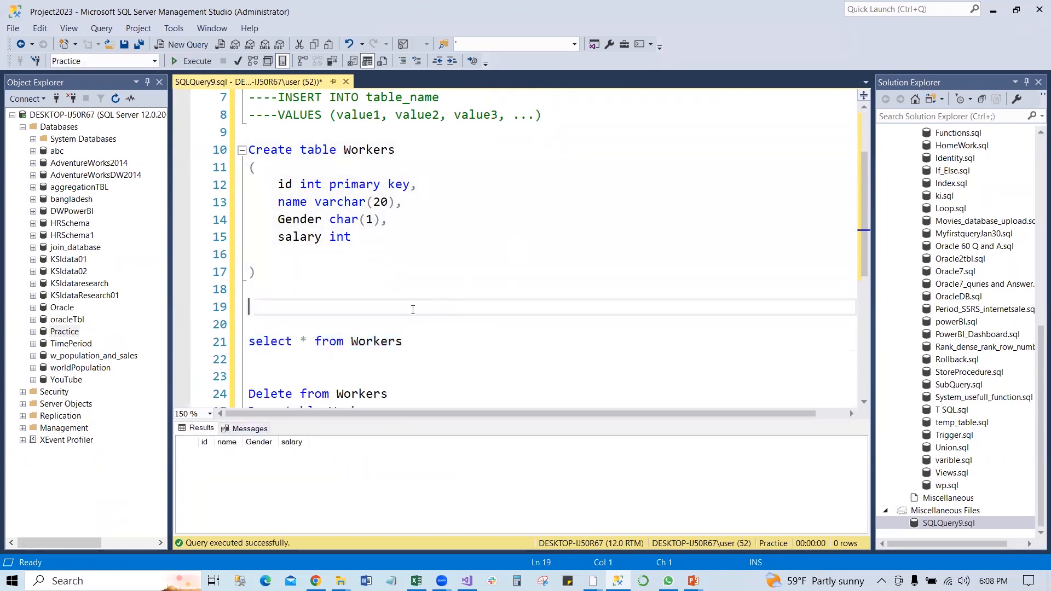
Step: Below the table definition, start an insert into Workers with values 1 and 'John'
click(457, 290)
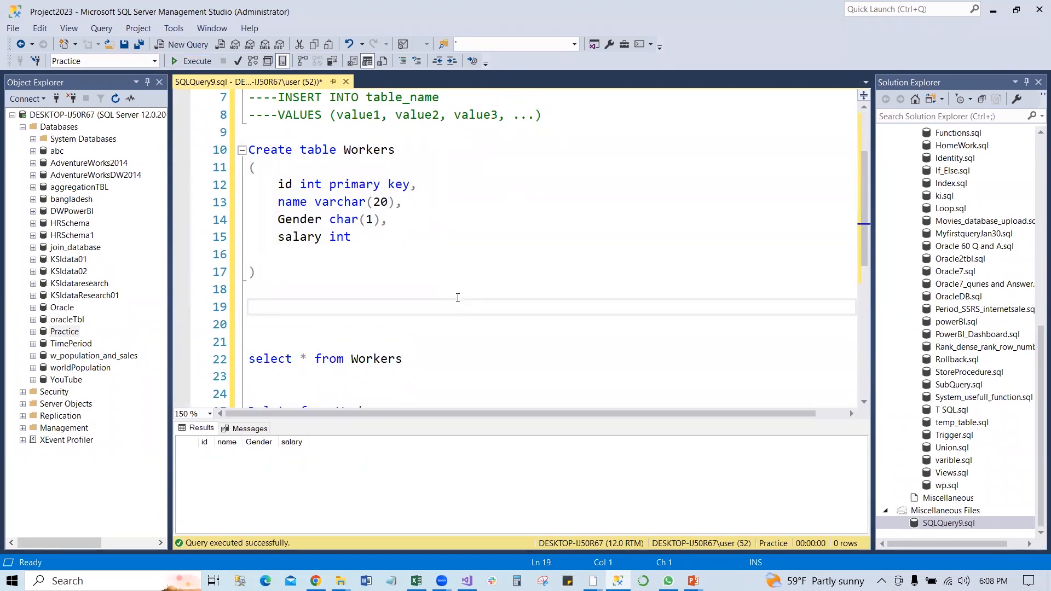
text(inser)
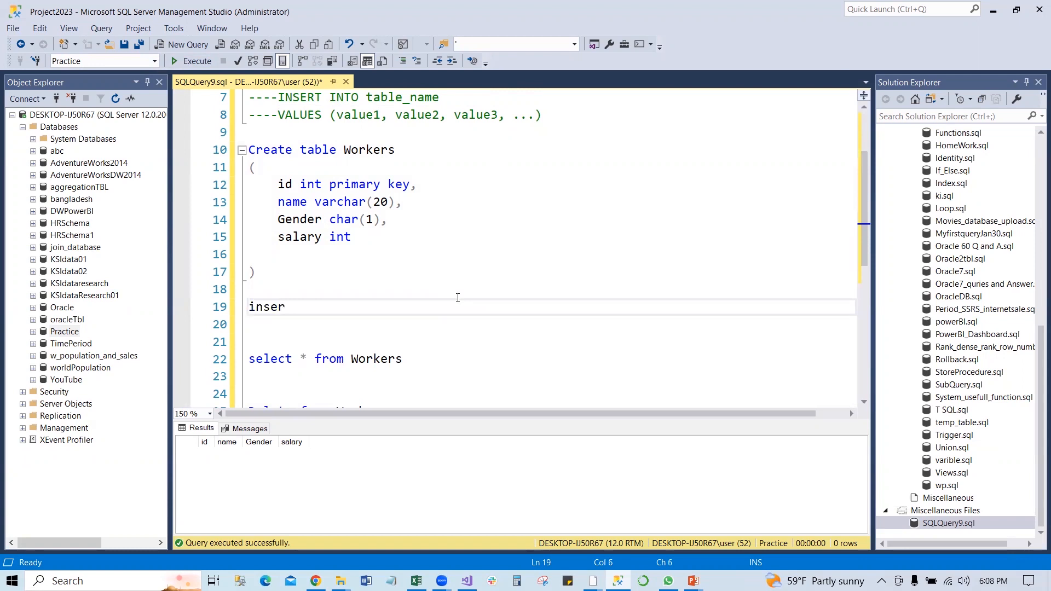
text(t into)
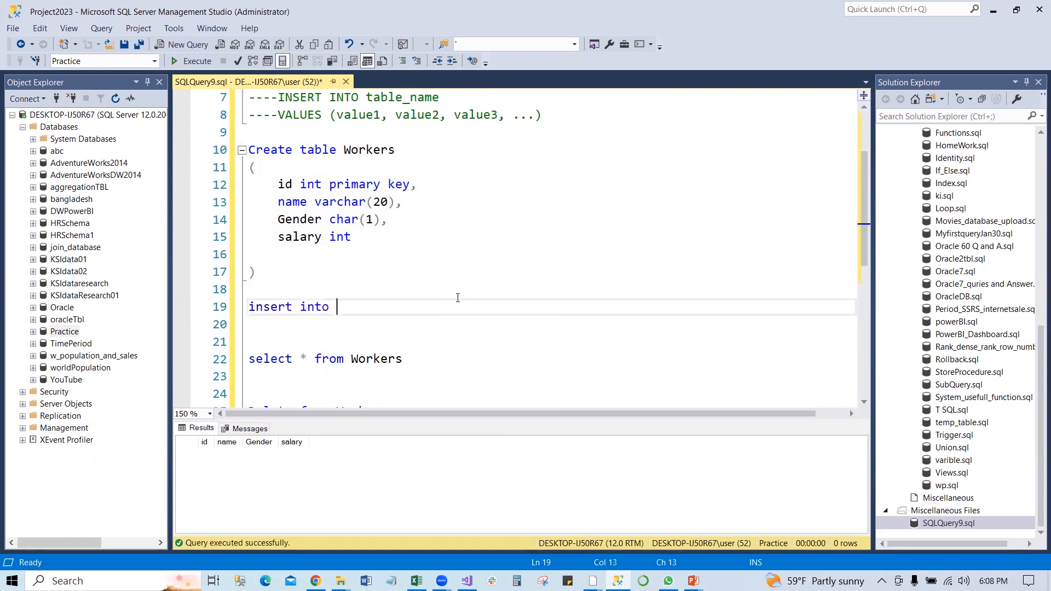
text(Worker)
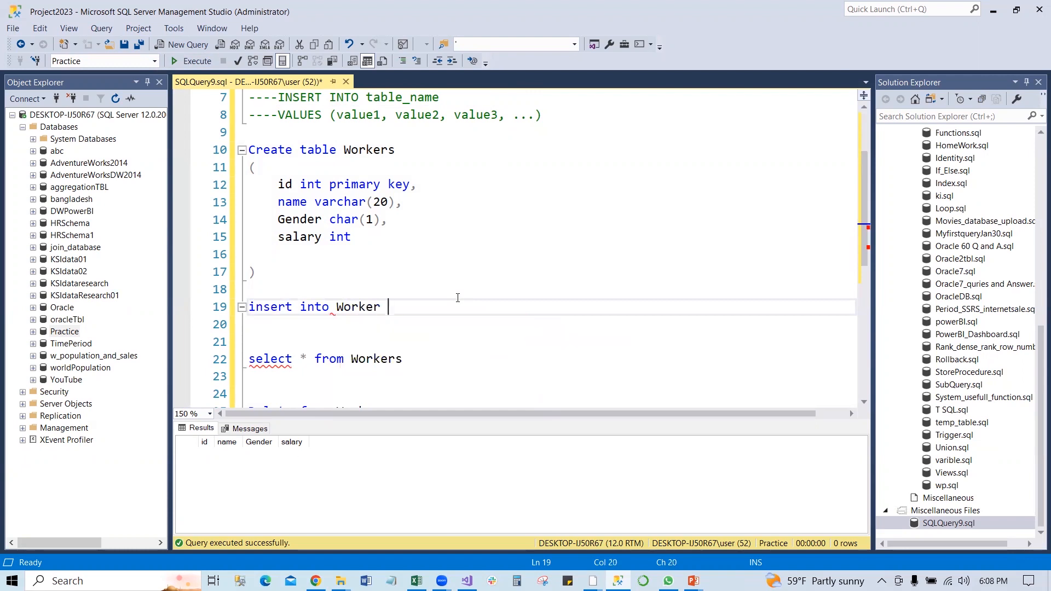
text(value)
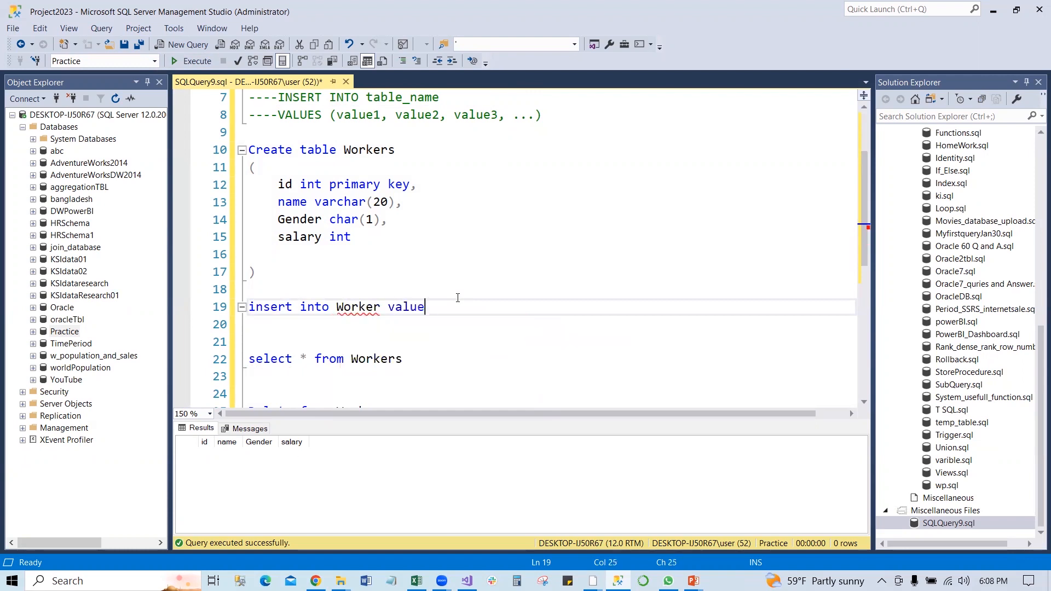
text(s()
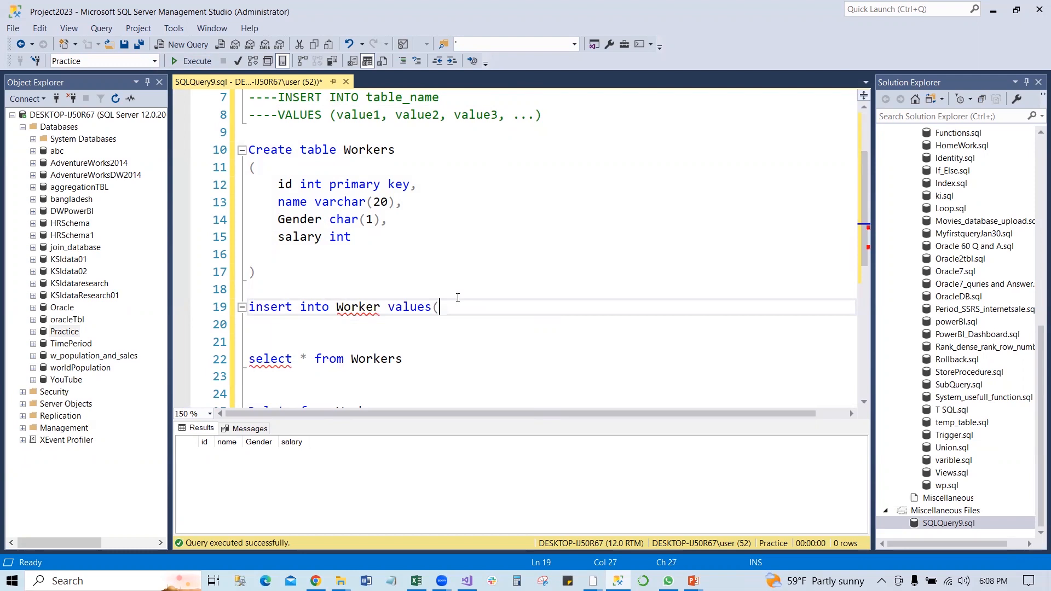
text(1)
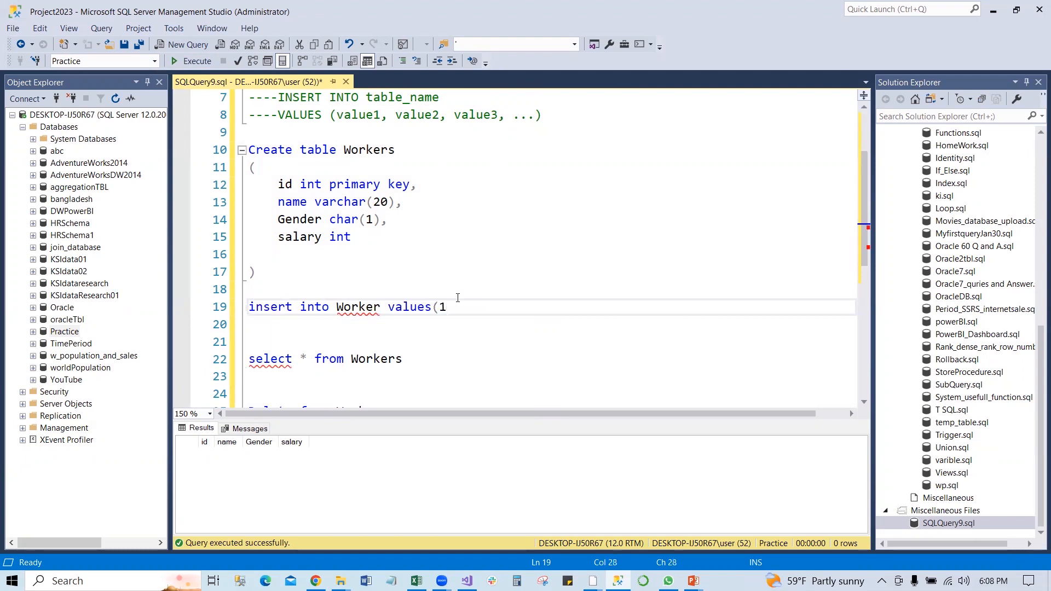
text(,'')
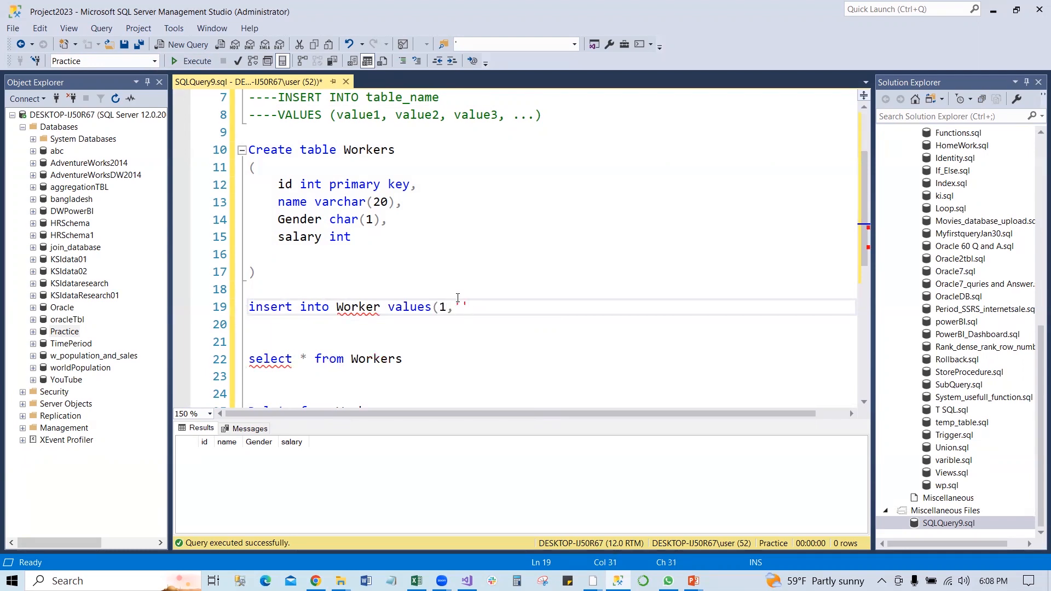
text(Jo)
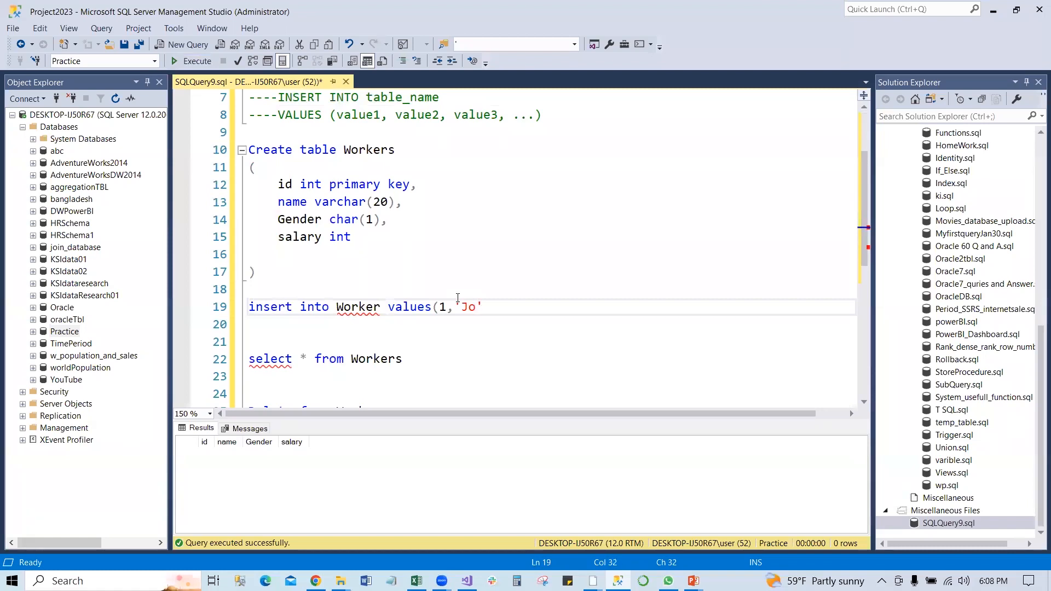
text(hn)
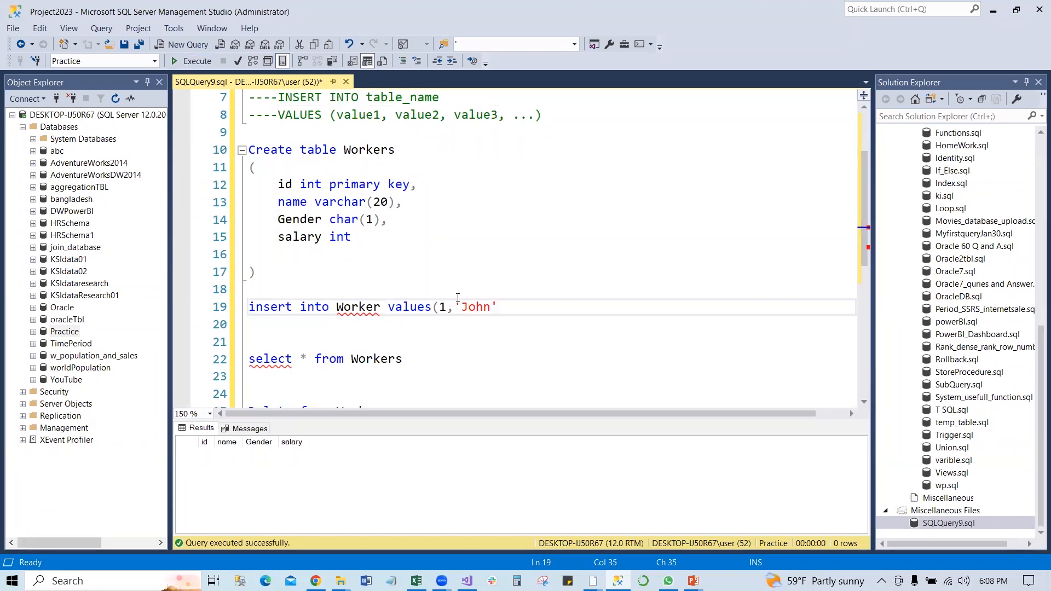
Step: Finish the insert with 'M' and run it, getting the Msg 213 column-count error
text(,)
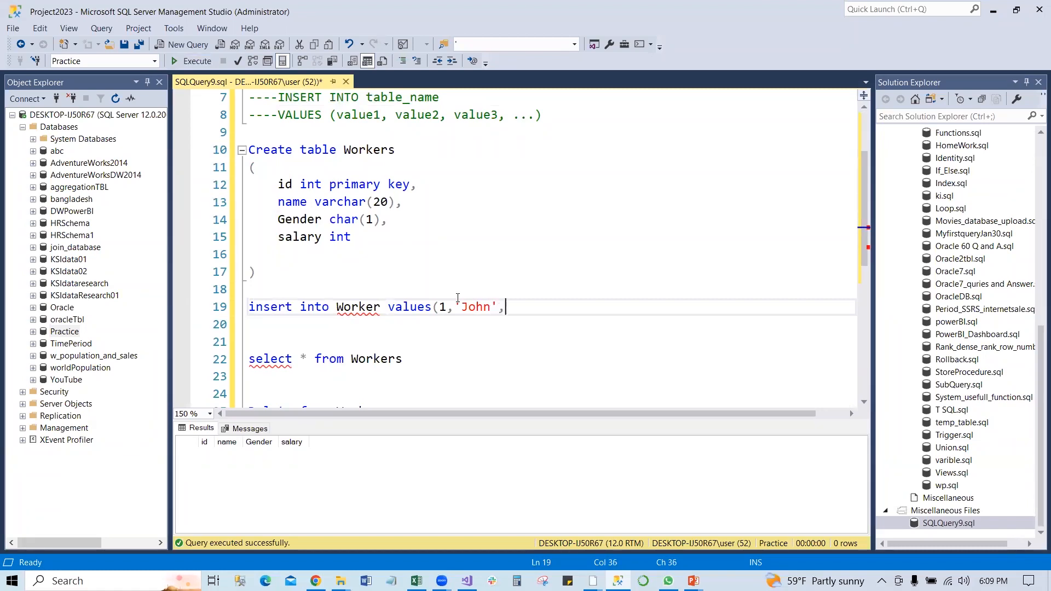
text('')
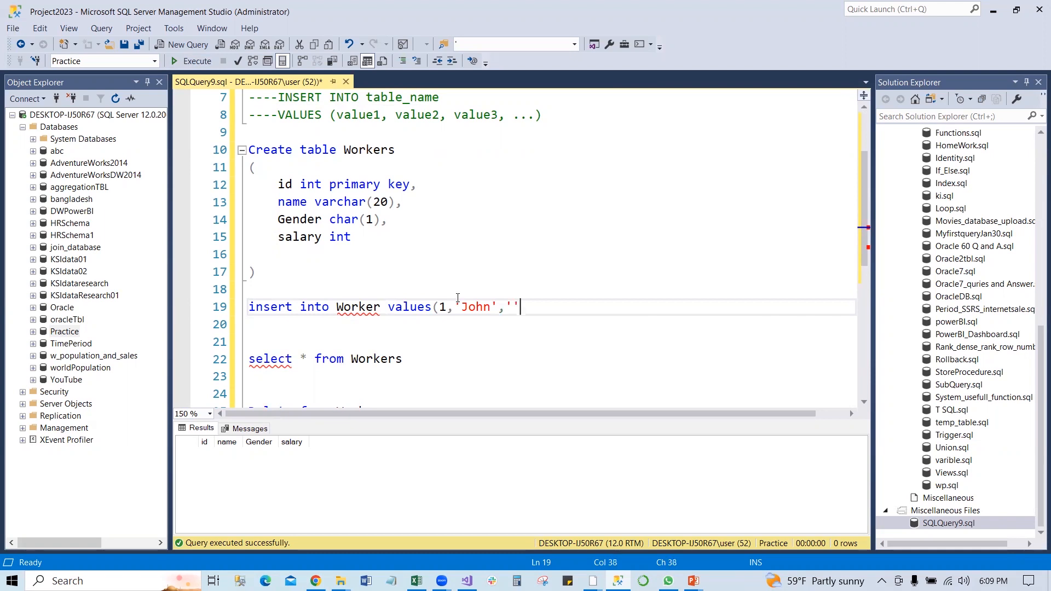
text(M)
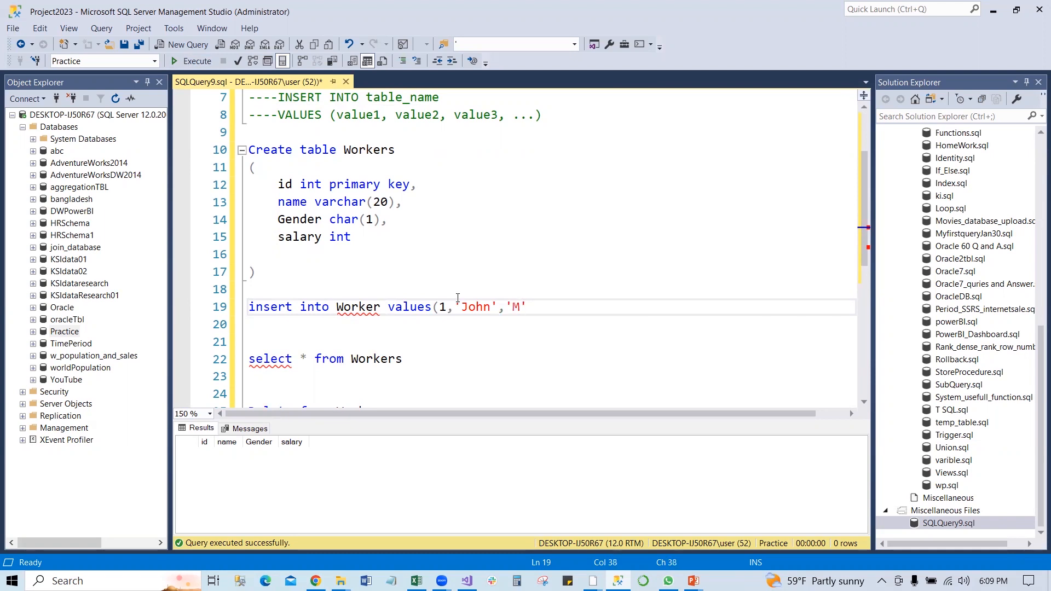
text())
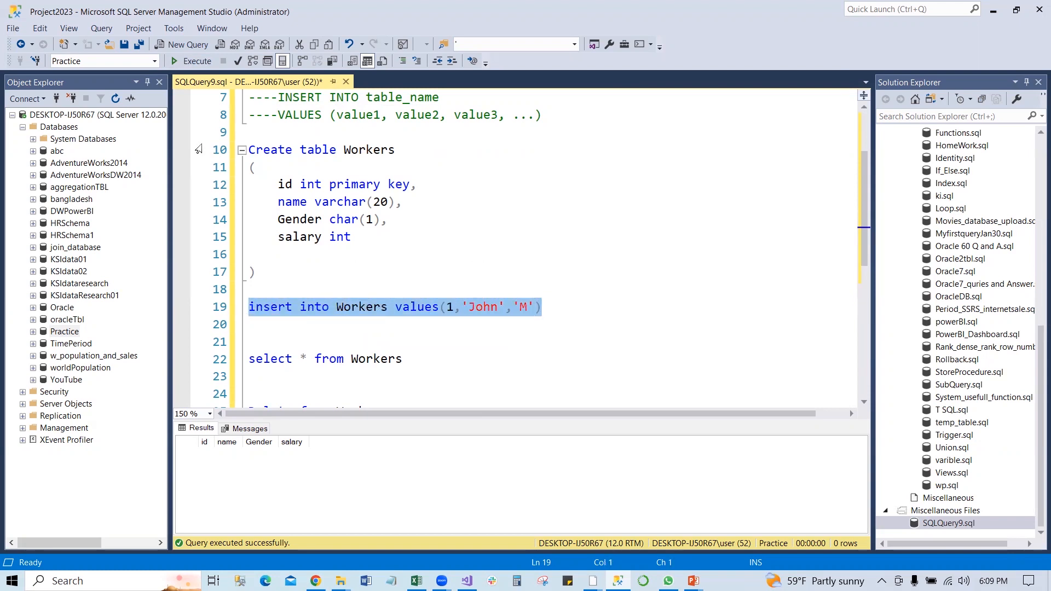
click(197, 45)
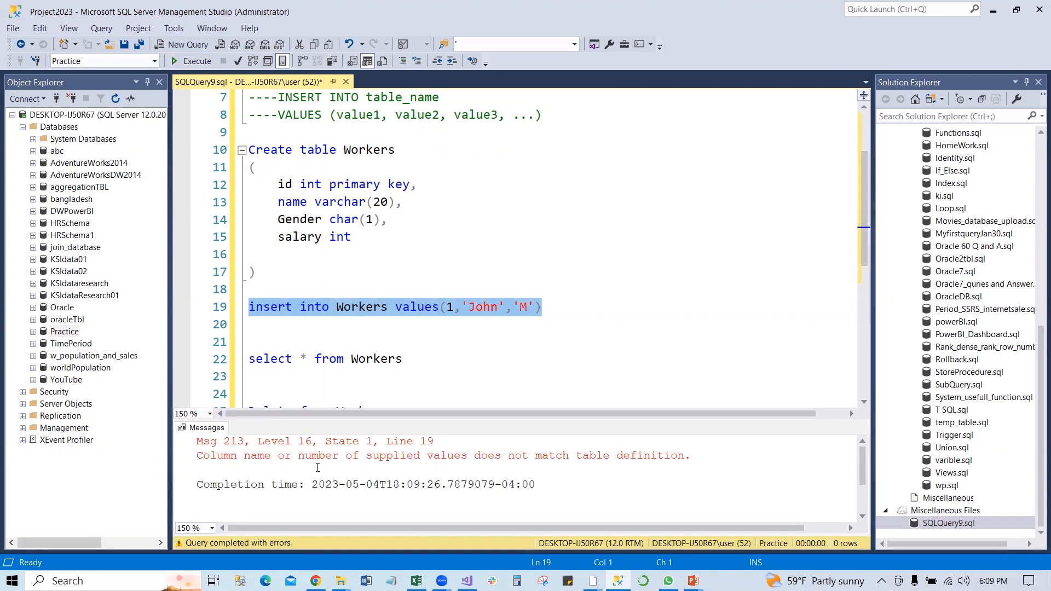
mouse_move(573, 461)
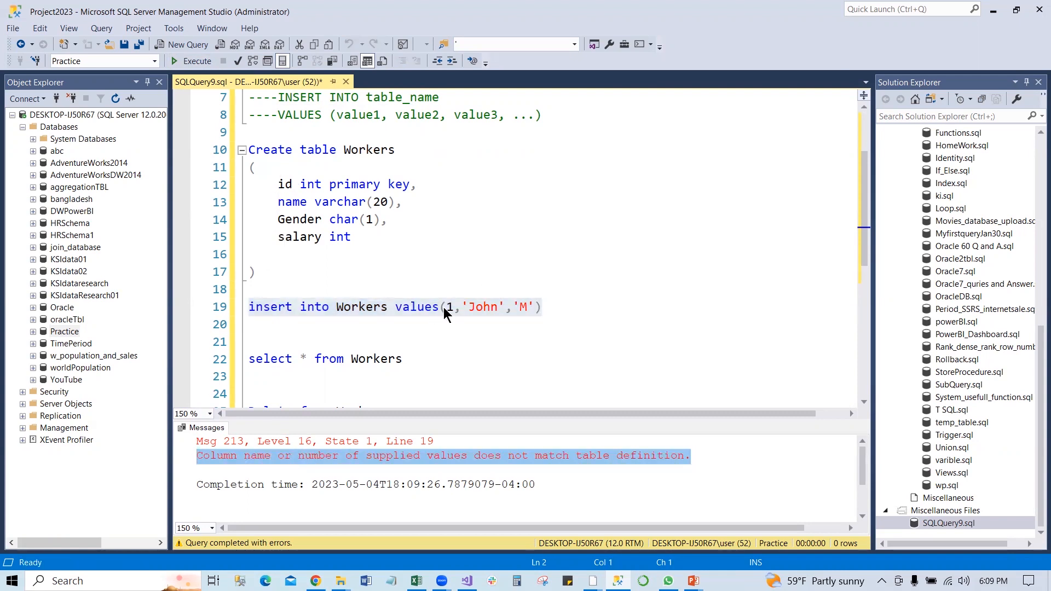
click(543, 307)
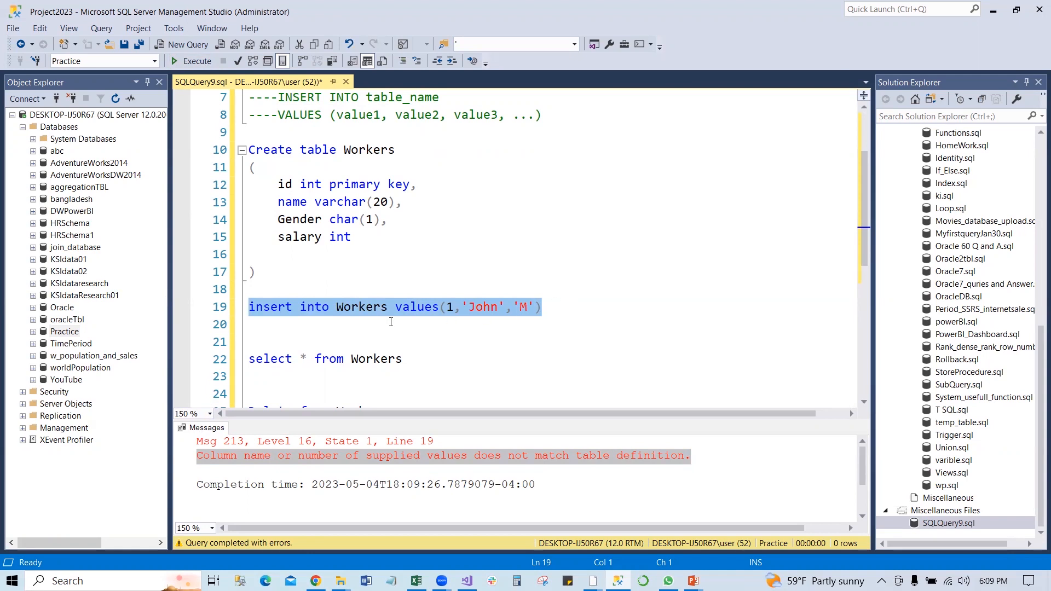
Step: Add an empty fourth value to the John insert, run it, then list Workers rows
click(541, 308)
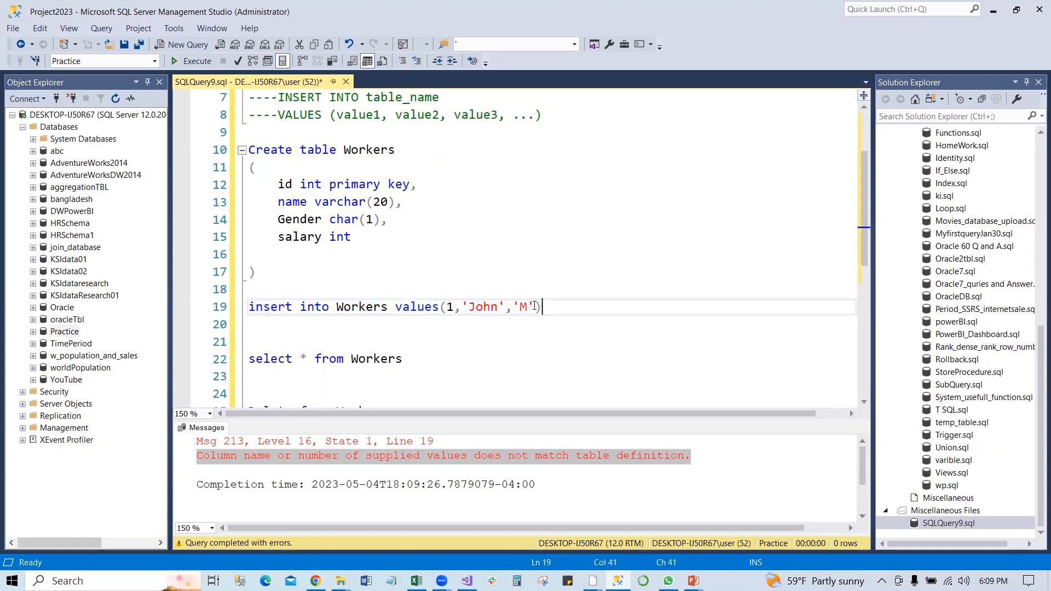
text(,)
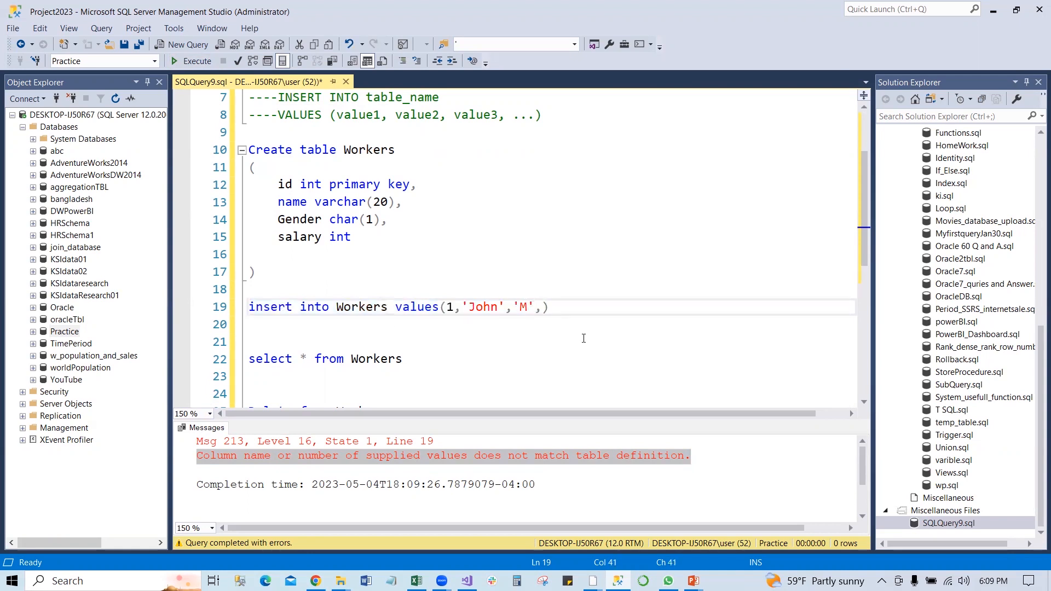
text('')
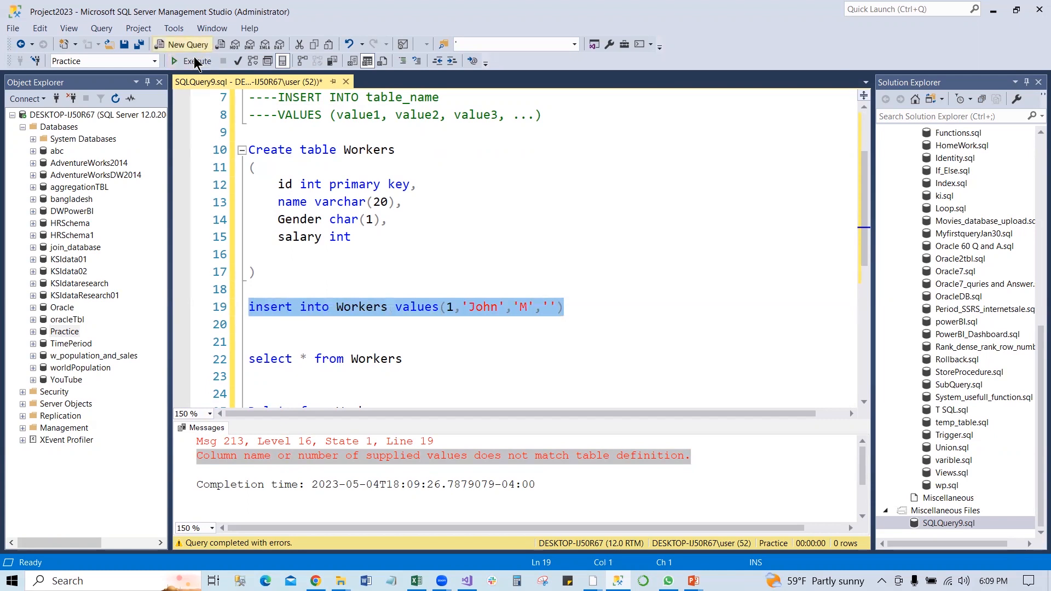
click(195, 60)
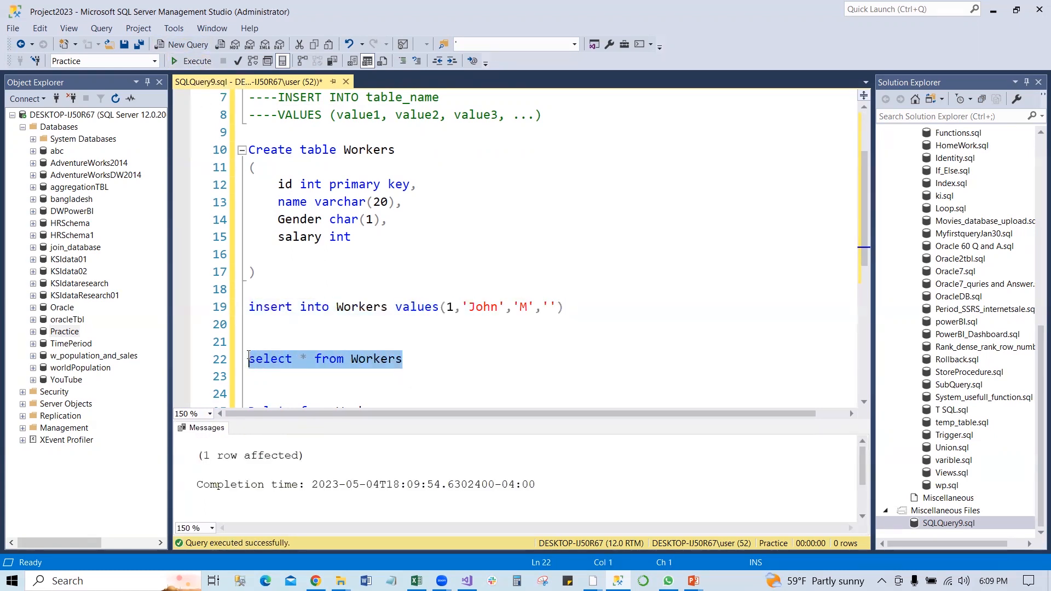
click(197, 61)
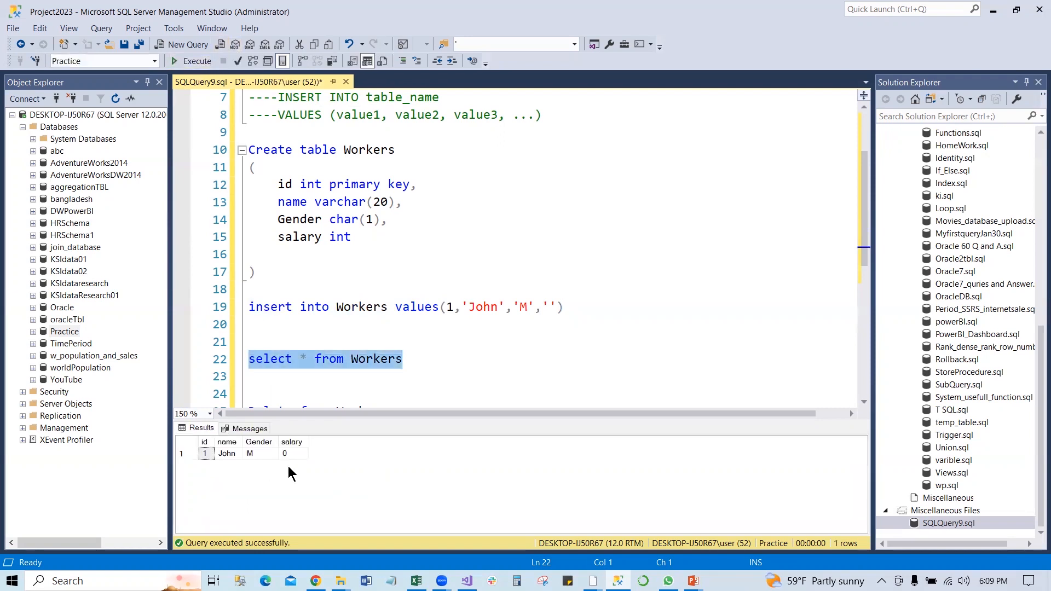
mouse_move(248, 473)
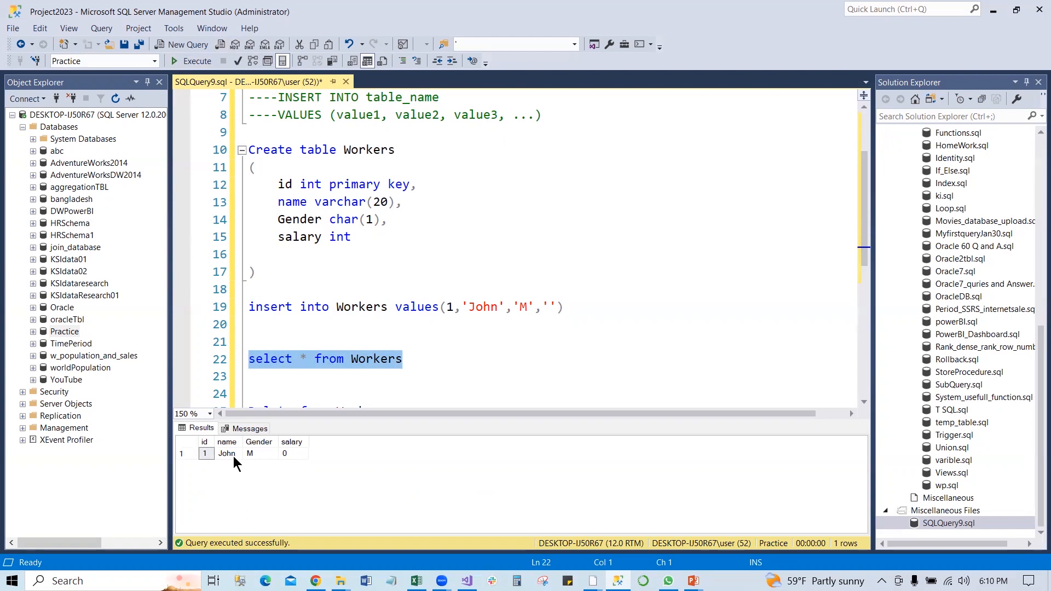
mouse_move(281, 465)
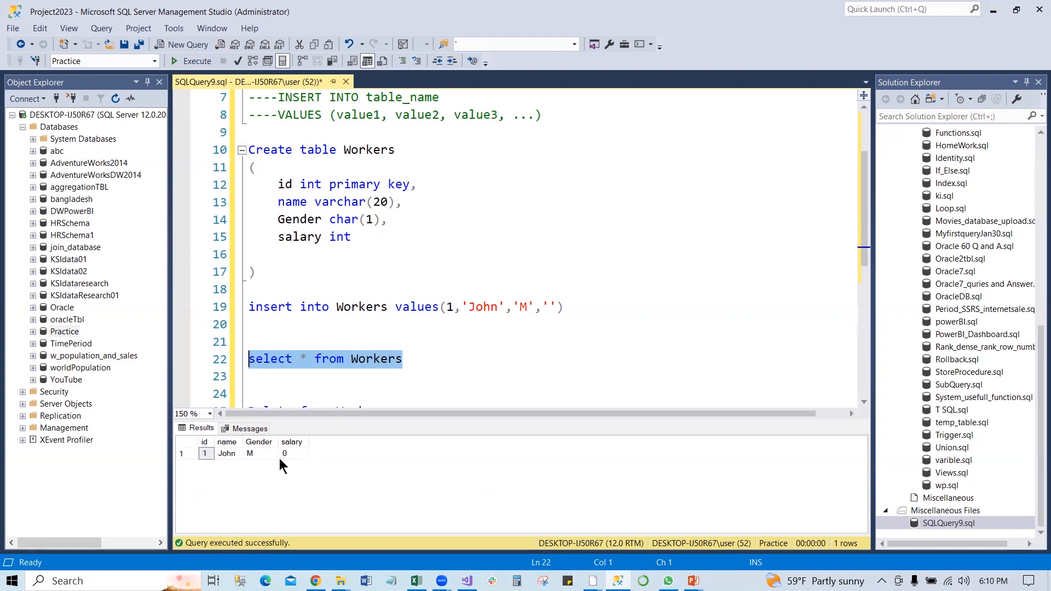
mouse_move(227, 463)
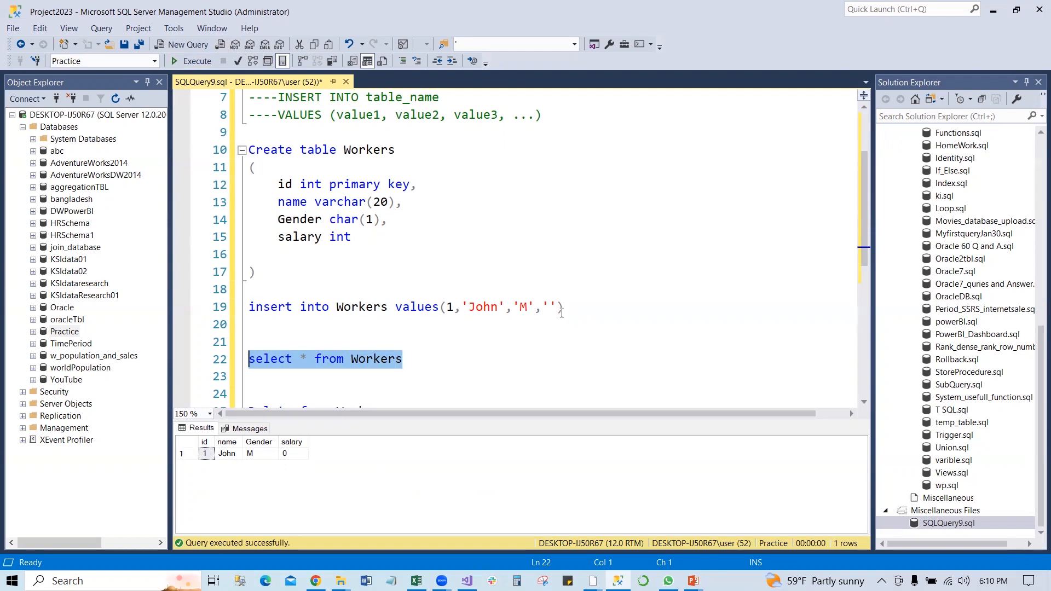
mouse_move(377, 253)
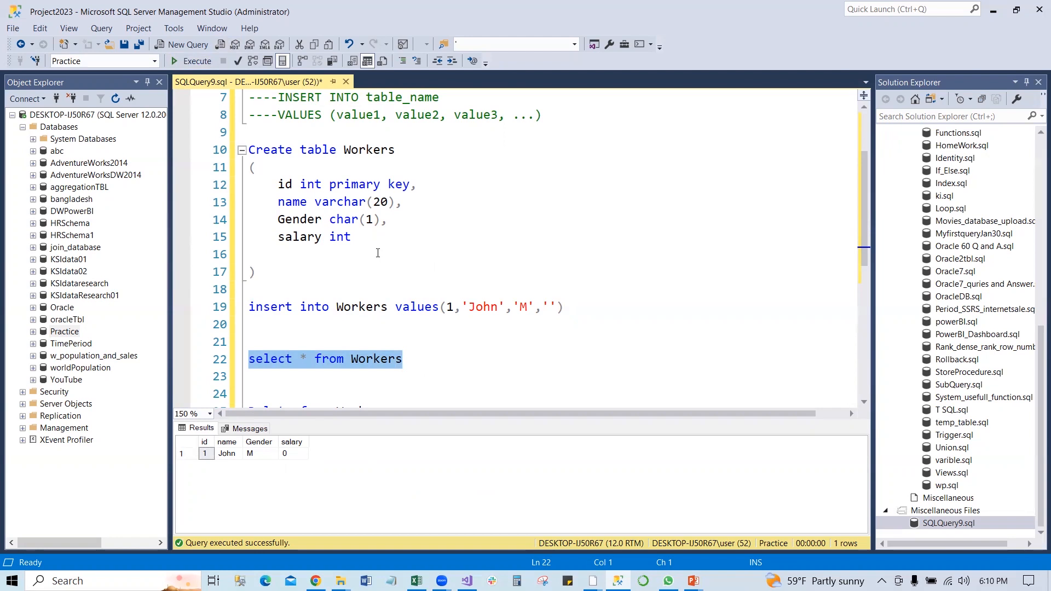
mouse_move(292, 510)
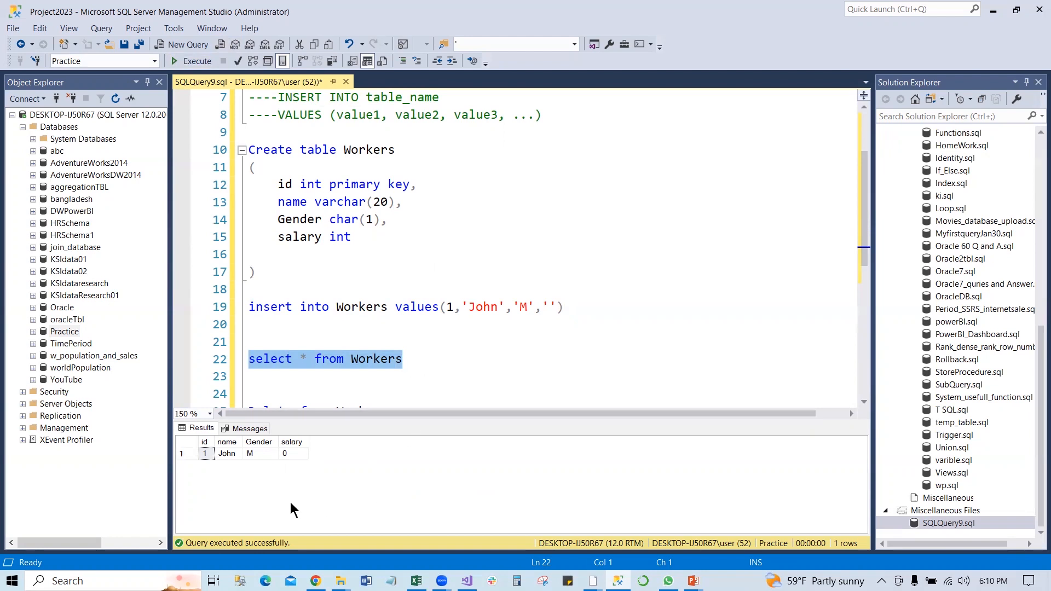
mouse_move(322, 462)
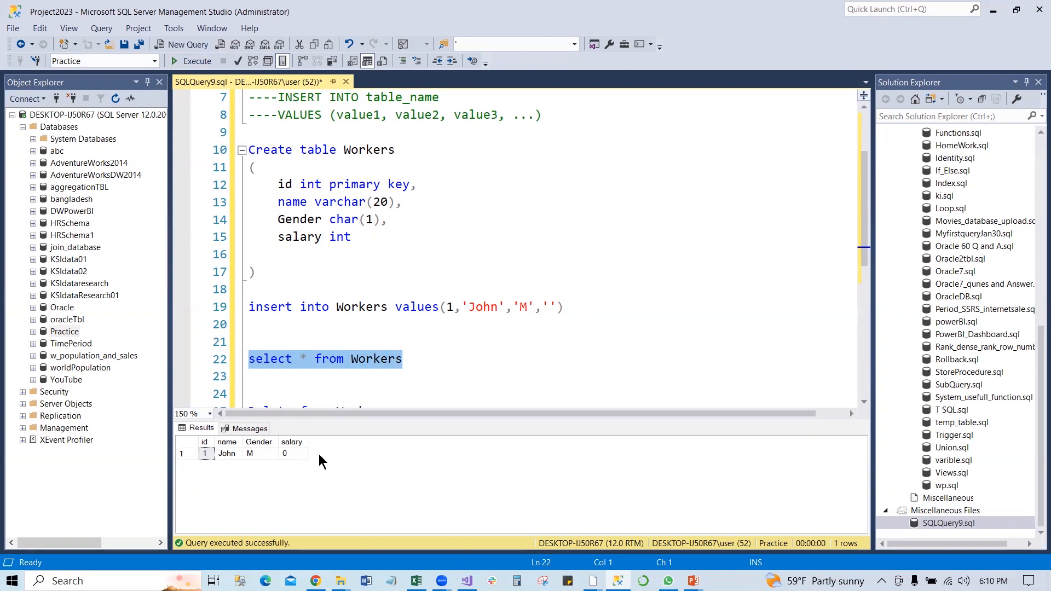
mouse_move(668, 251)
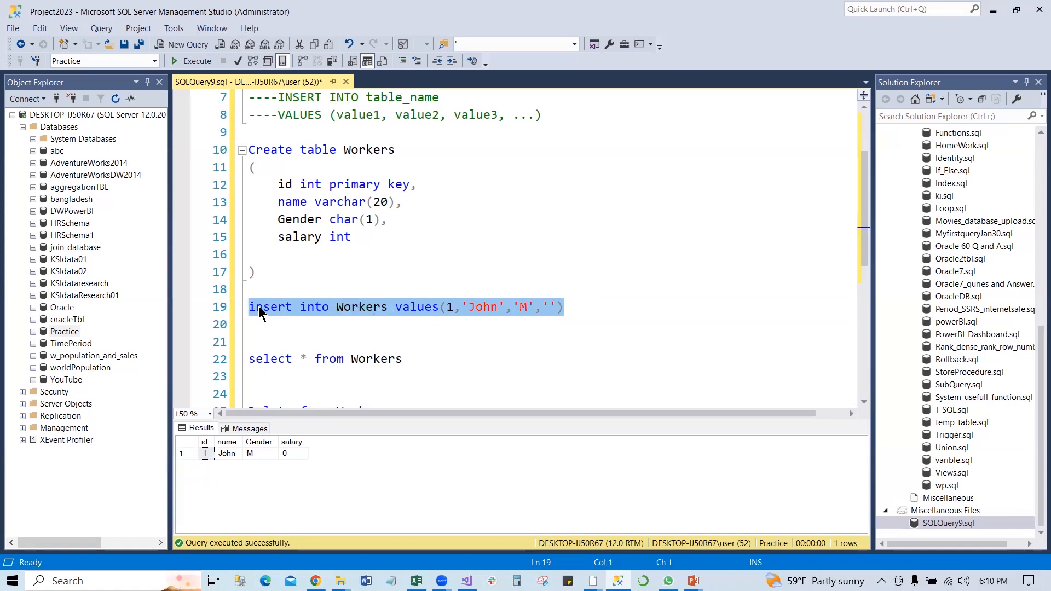
mouse_move(583, 311)
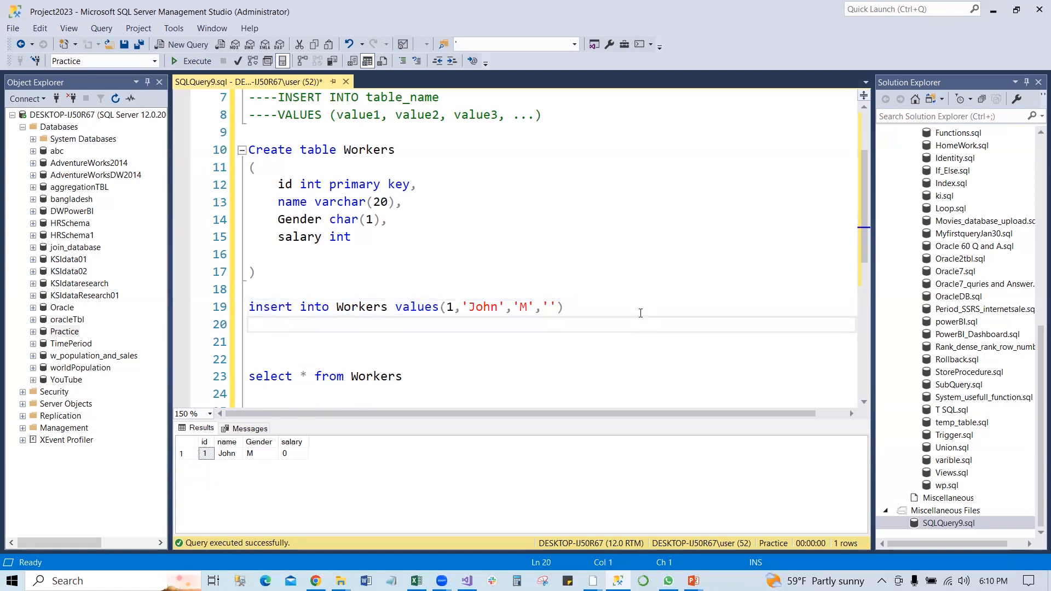
Step: Duplicate the insert as id 2 with column list (id, name, Gender) and no salary value
text(insert into Workers values(1,'John','M',''))
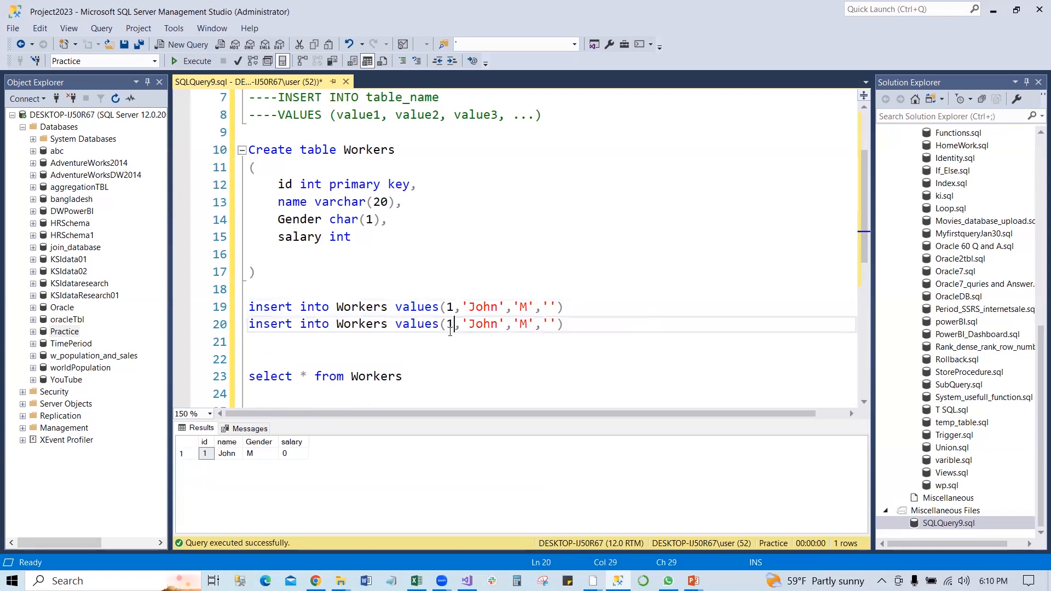
text(2)
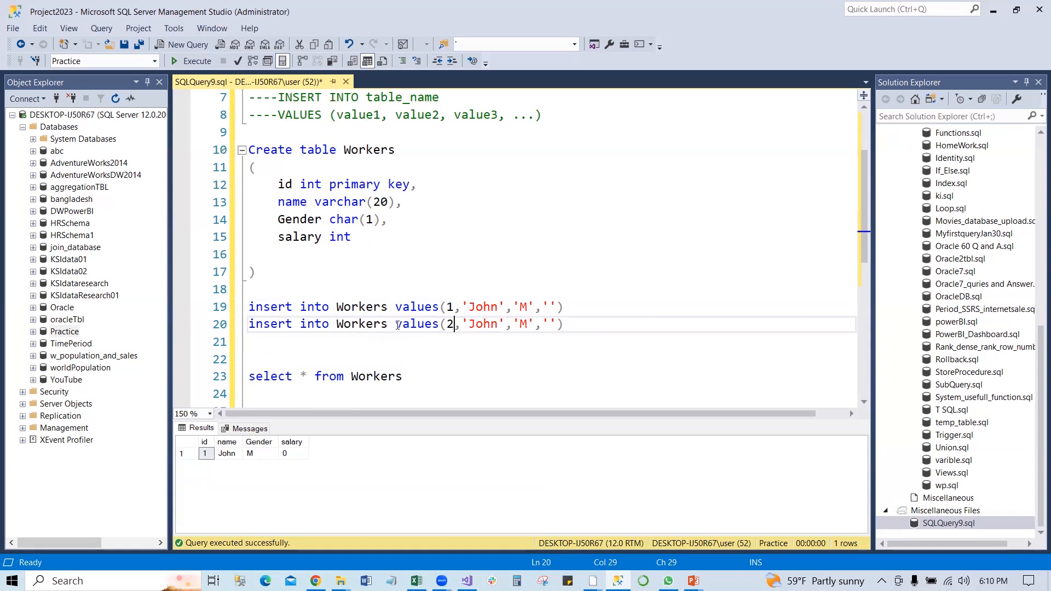
mouse_move(382, 323)
text(()
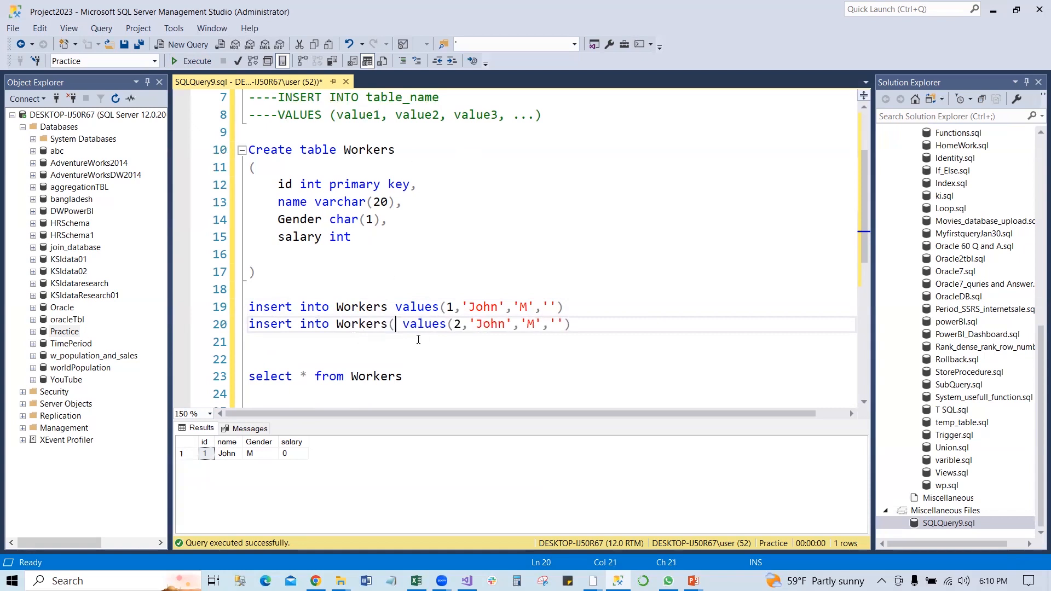
text(id)
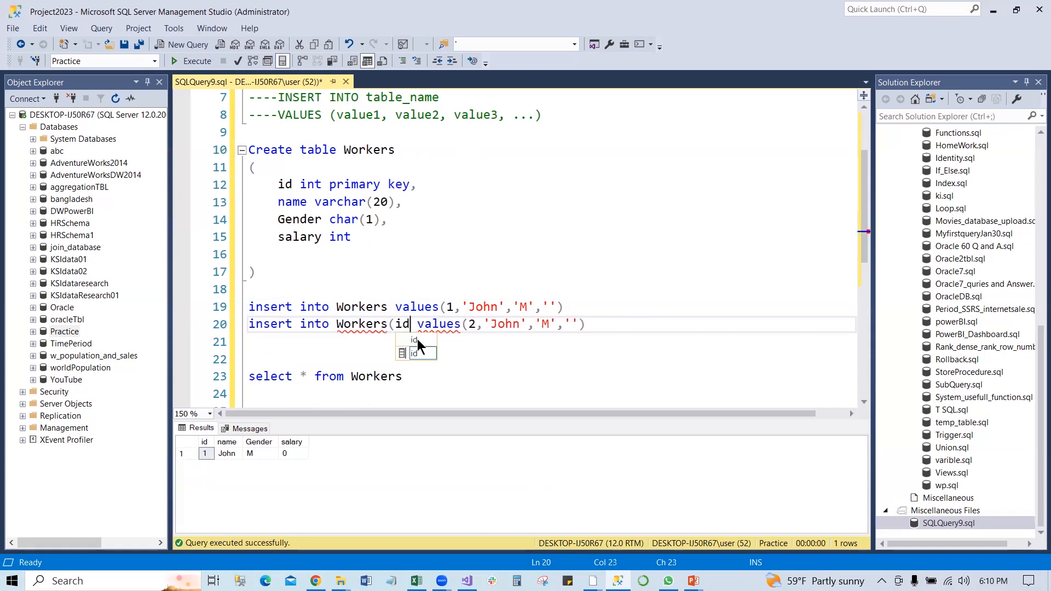
text(,)
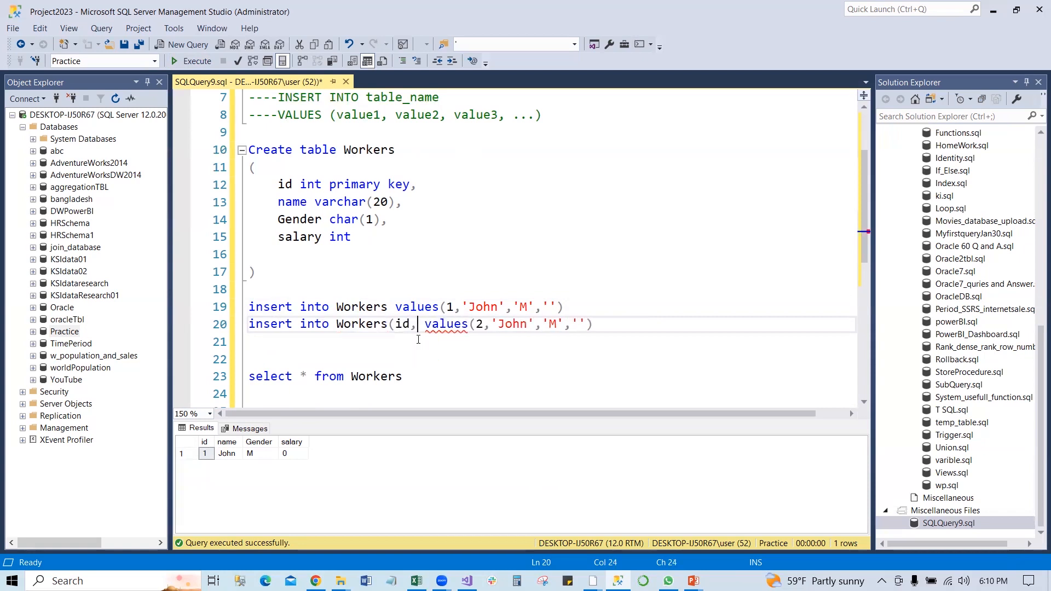
text(name, Gender))
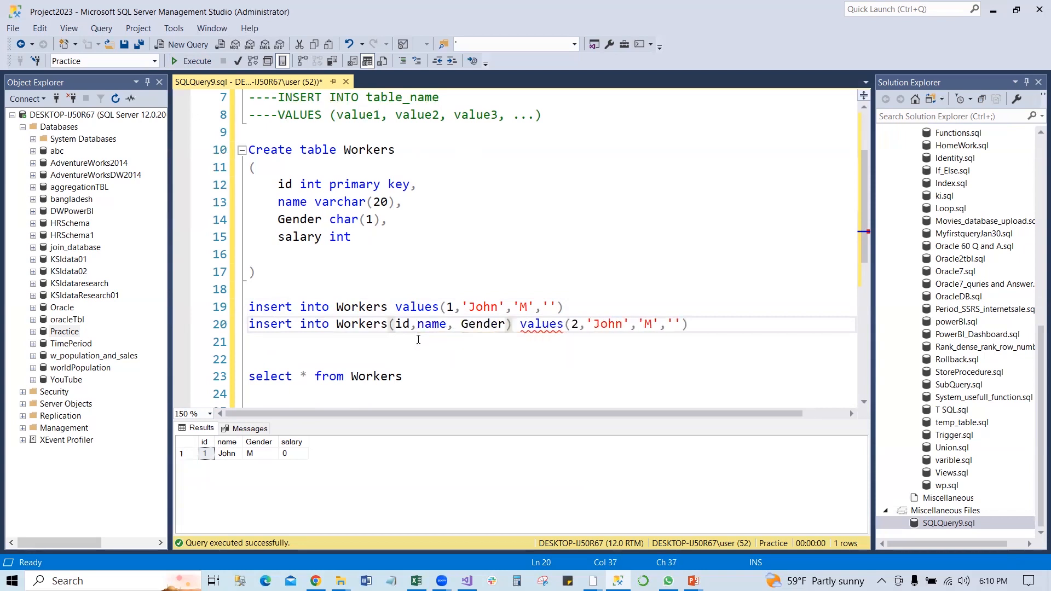
mouse_move(303, 236)
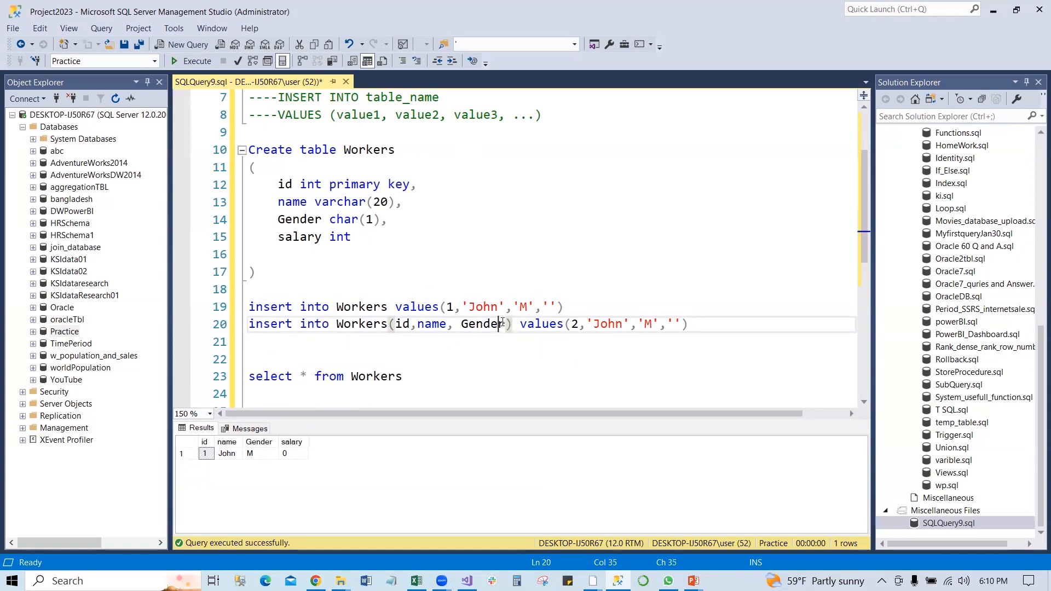
mouse_move(481, 323)
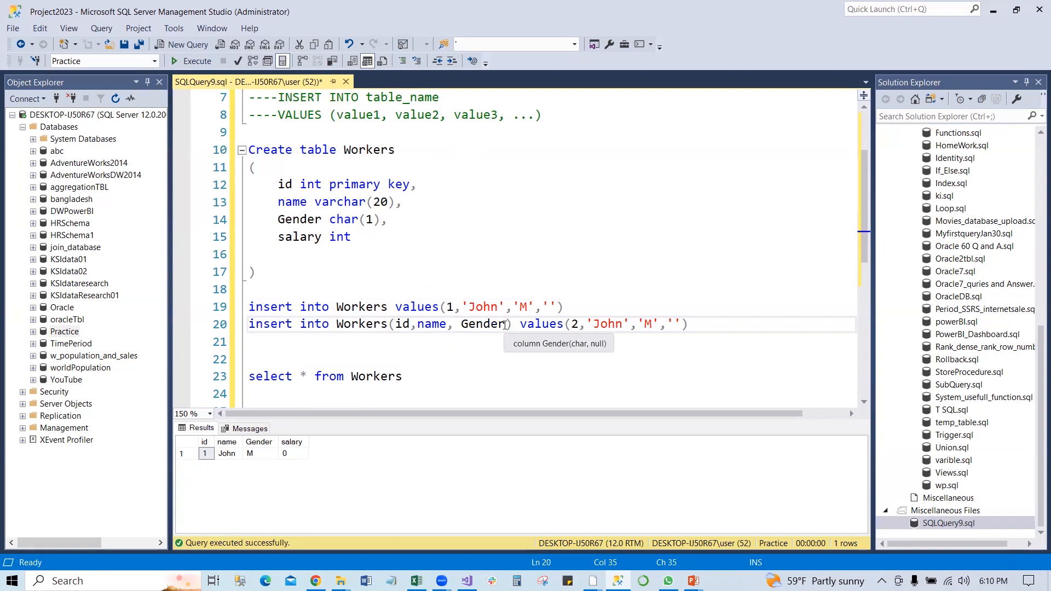
mouse_move(672, 344)
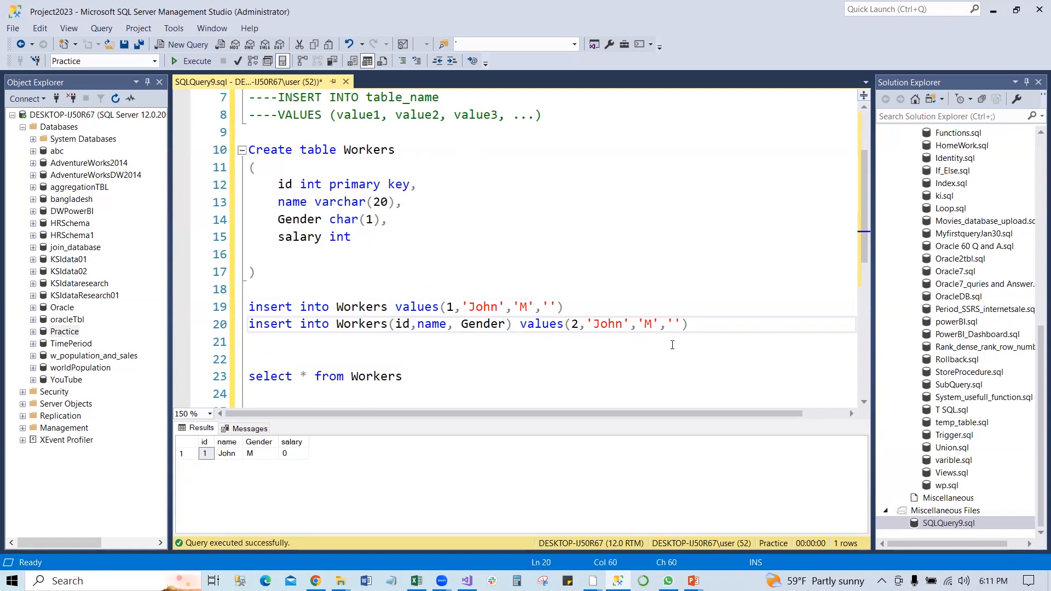
key(BackSpace)
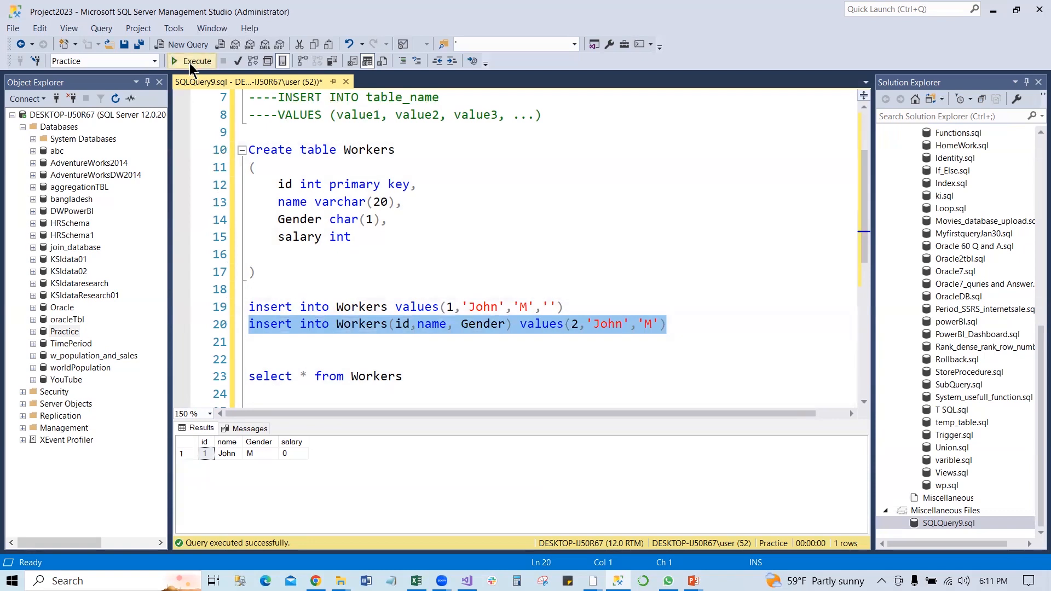
Step: Run the column-list insert, then select * from Workers showing id 2 with NULL salary
click(197, 60)
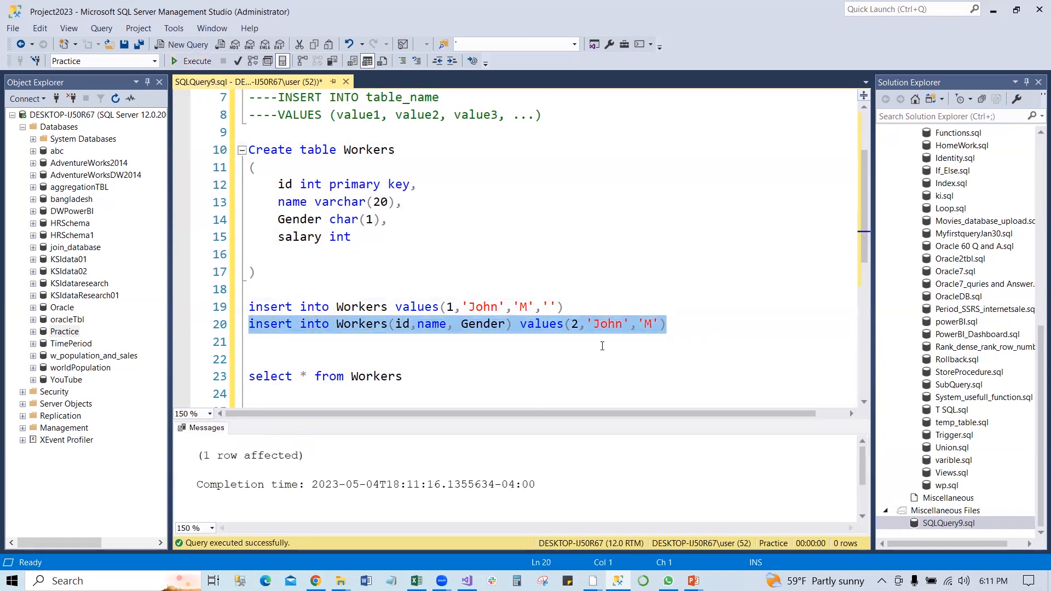
click(667, 323)
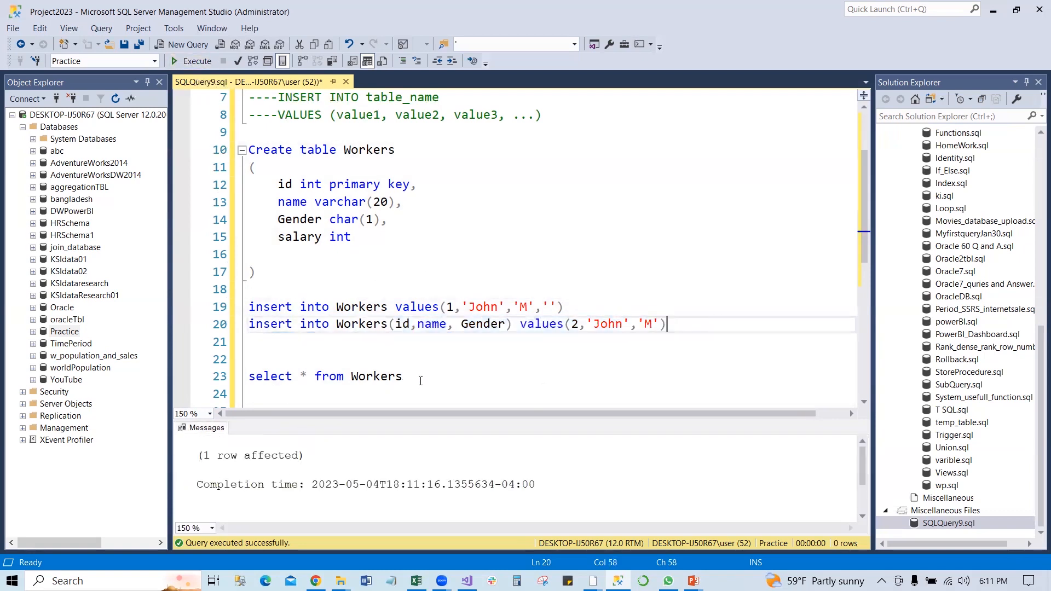
click(196, 60)
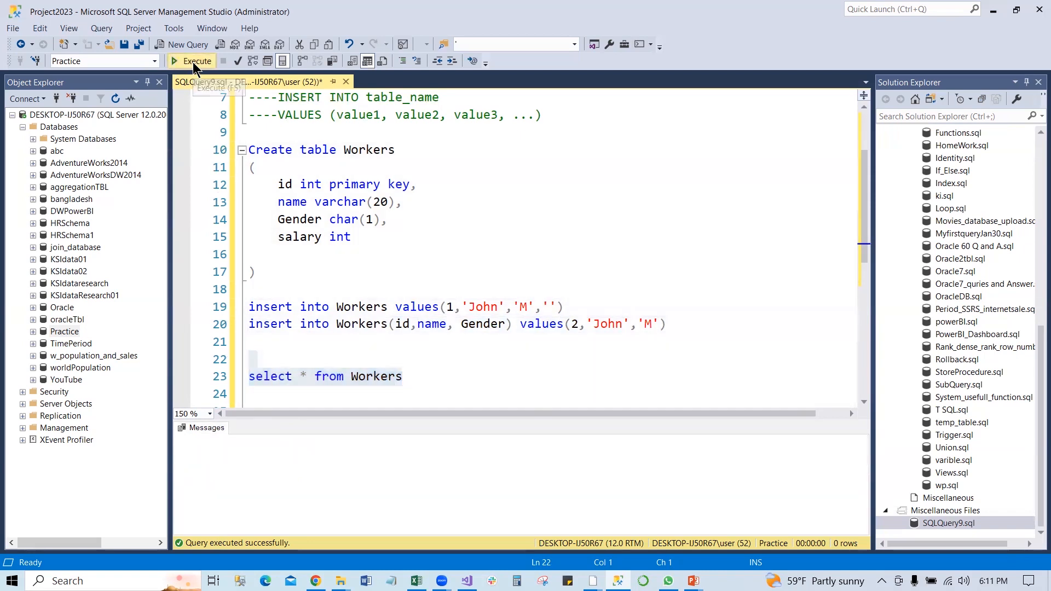
click(197, 61)
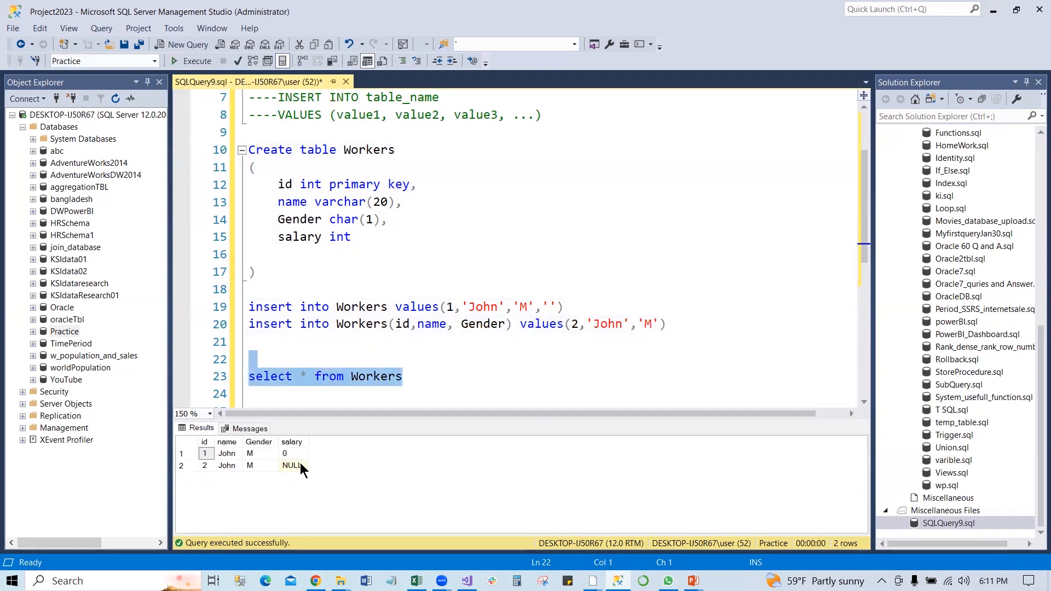
mouse_move(290, 478)
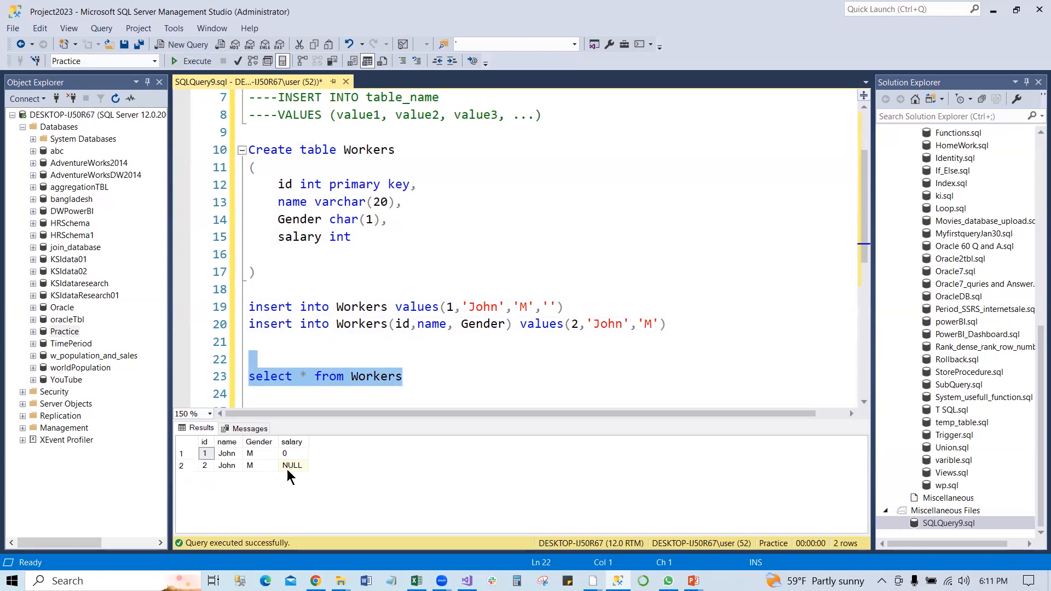
mouse_move(326, 475)
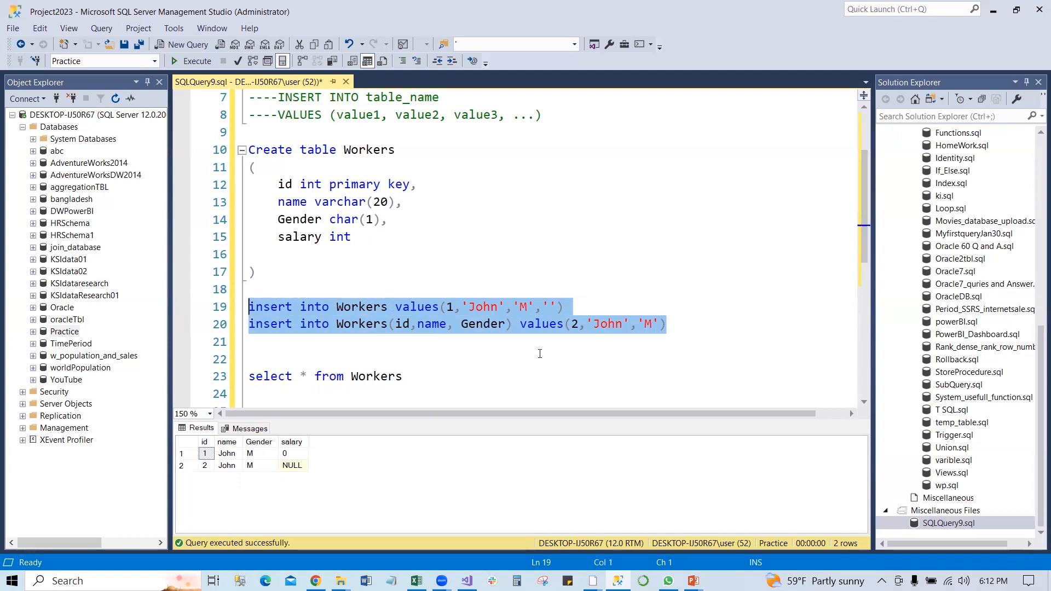
click(667, 324)
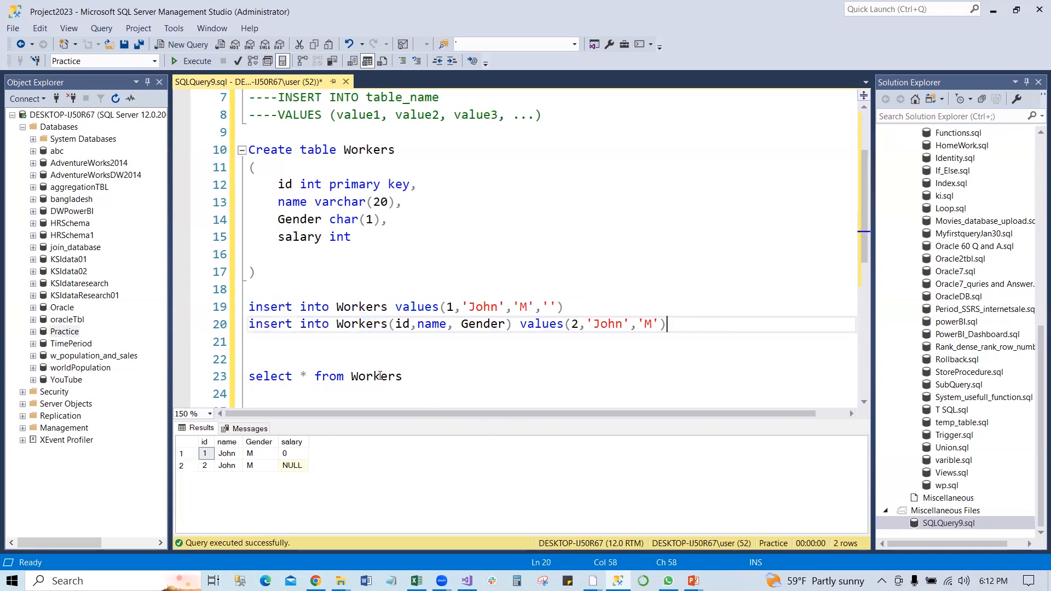
mouse_move(247, 472)
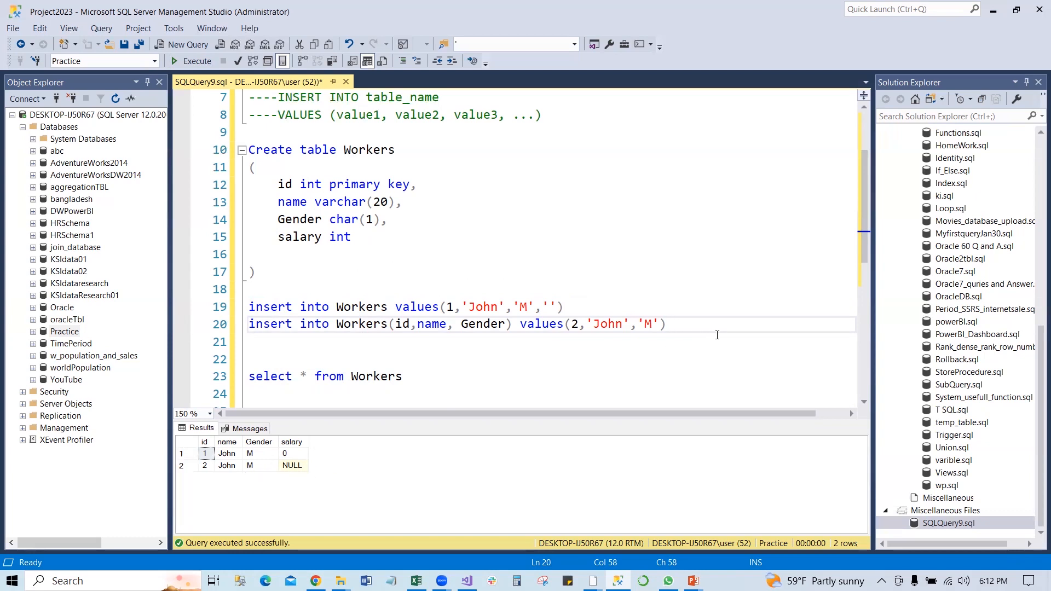
click(667, 324)
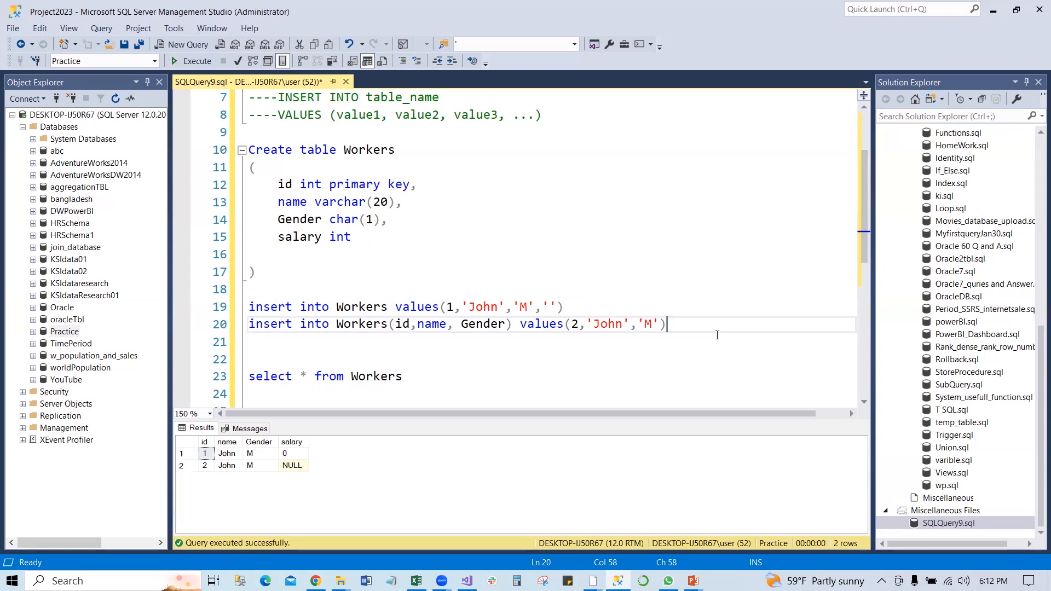